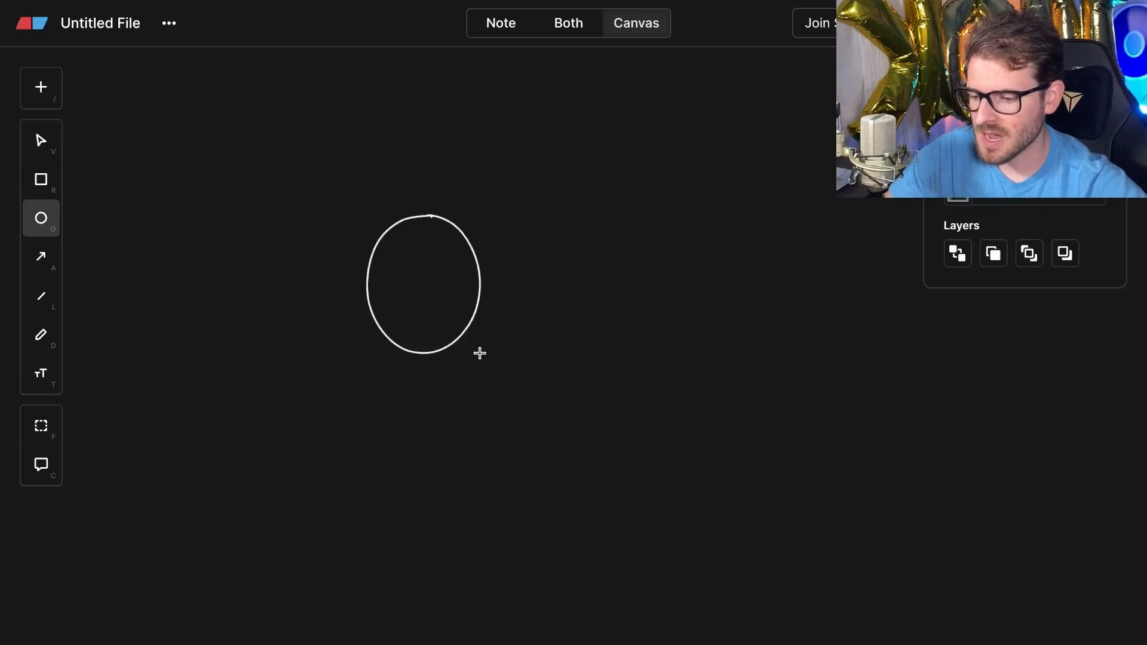
Draw an 'API lambda' circle and duplicate it beside as 'Triggers lambda'.
left_click(41, 139)
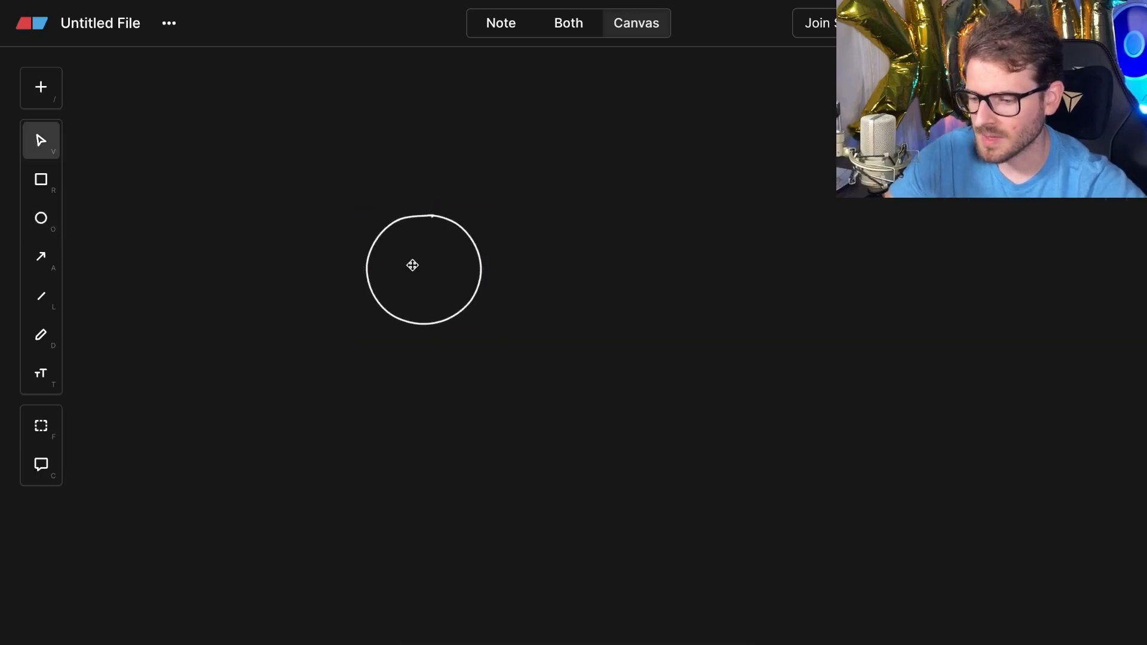
type("API lambda")
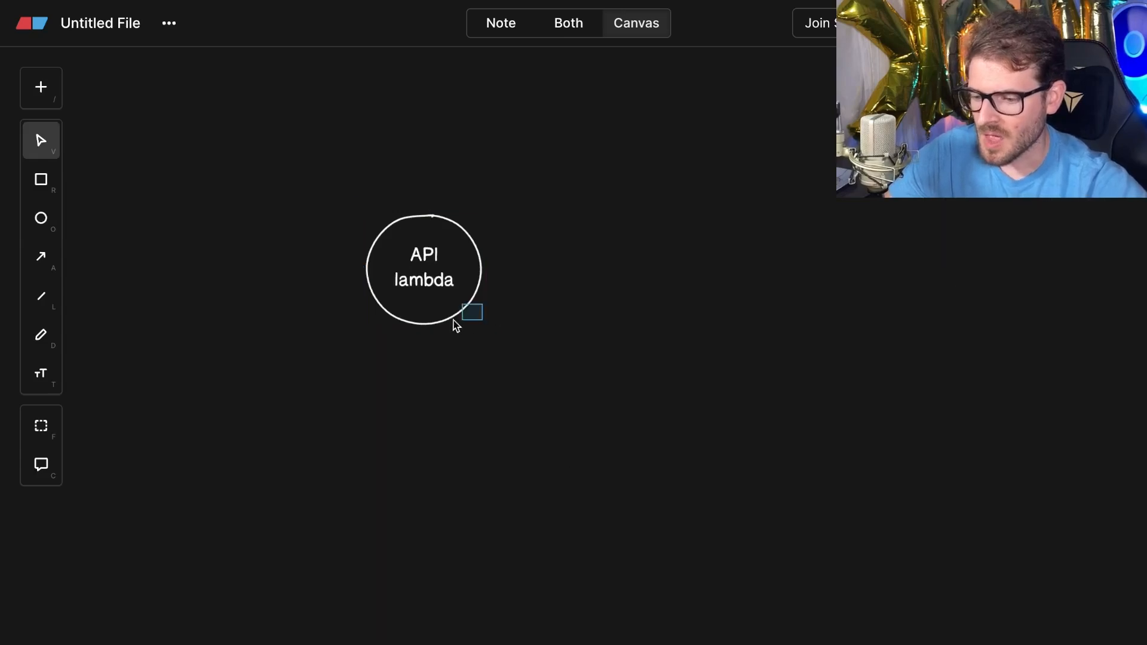
left_click_drag(424, 269, 551, 310)
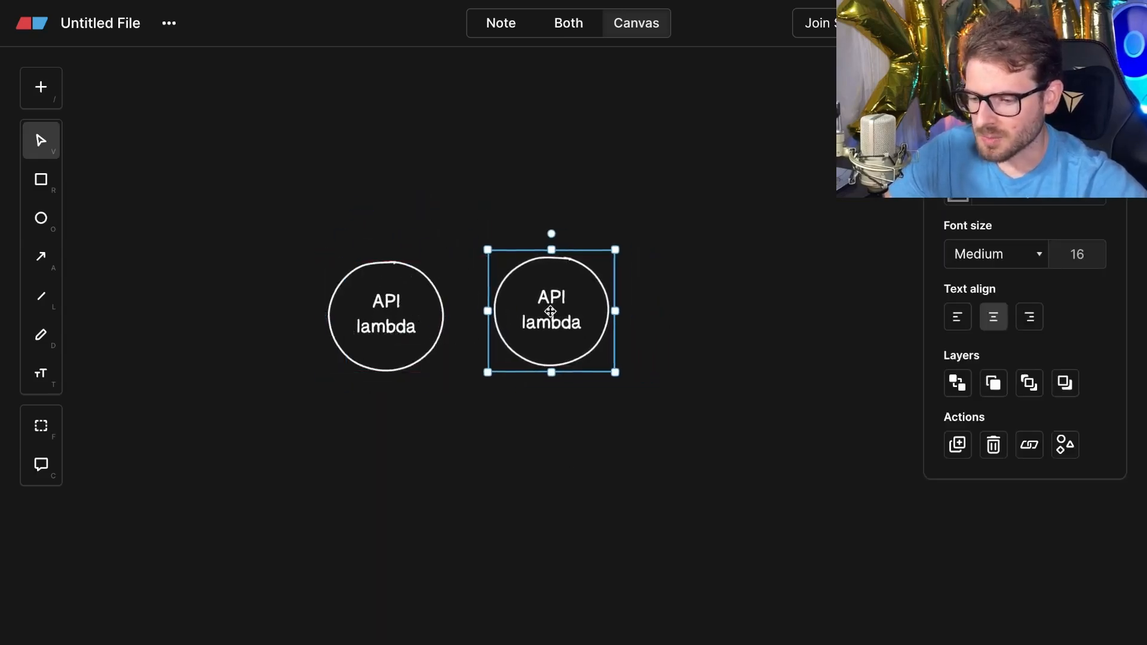
double_click(551, 301)
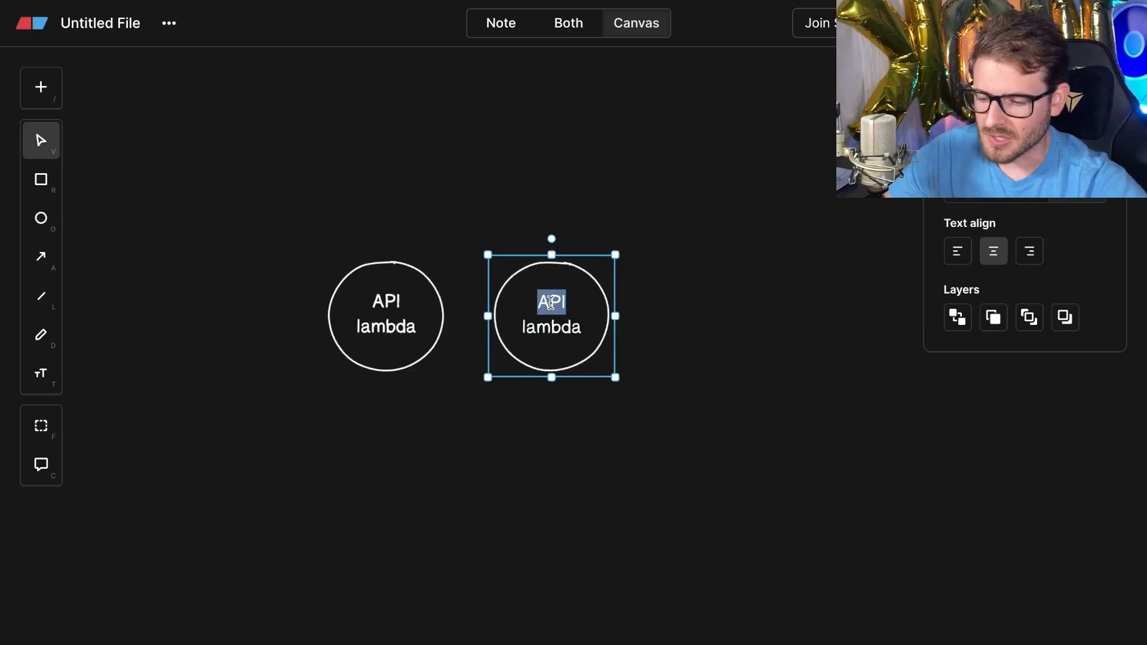
type("Triggers")
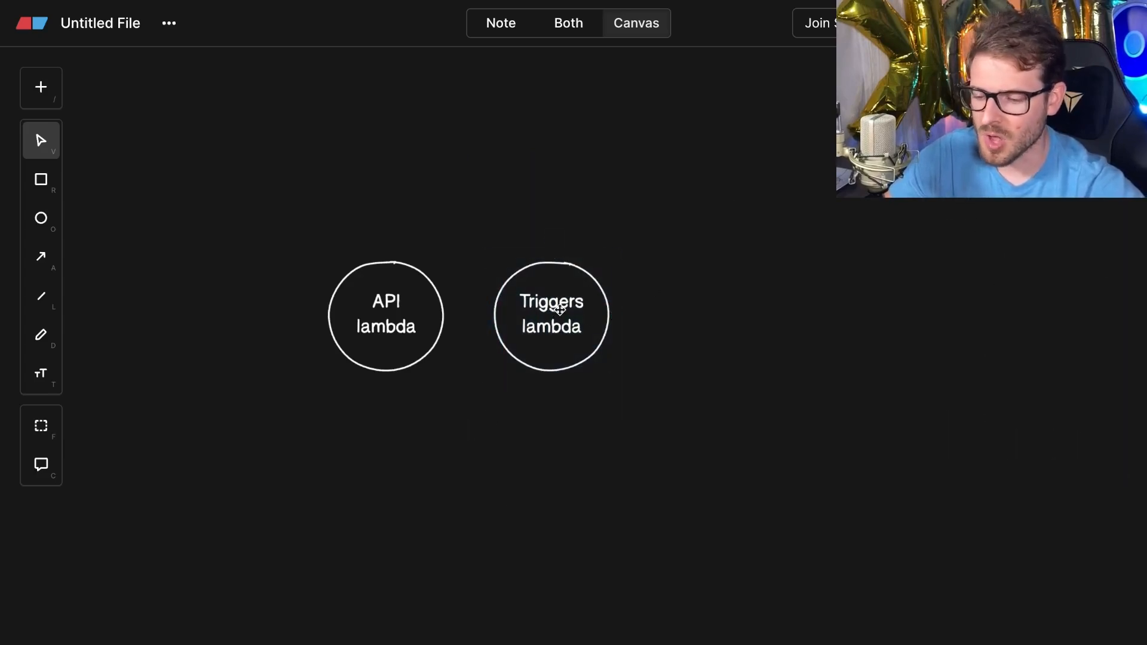
mouse_move(659, 226)
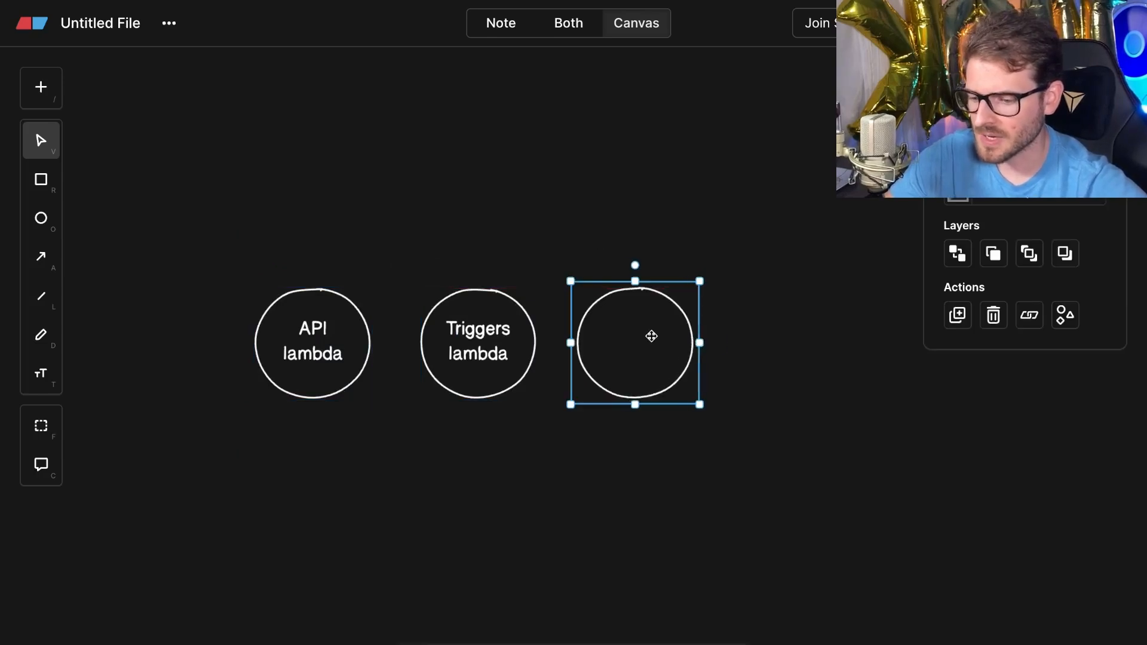
type("other lambda")
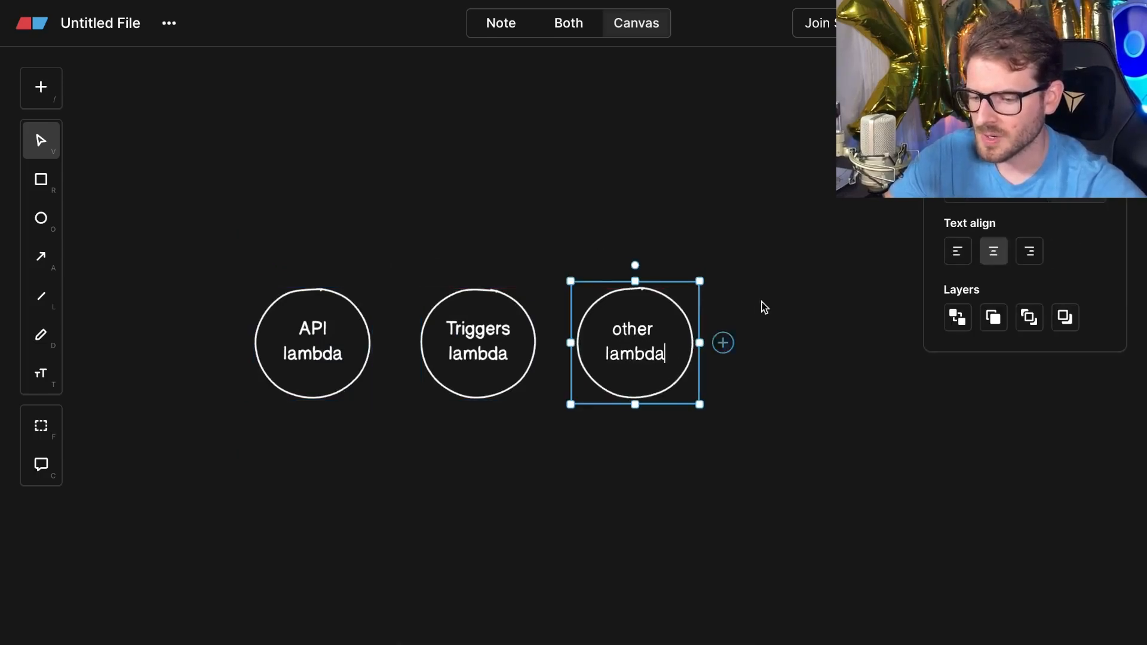
left_click(478, 343)
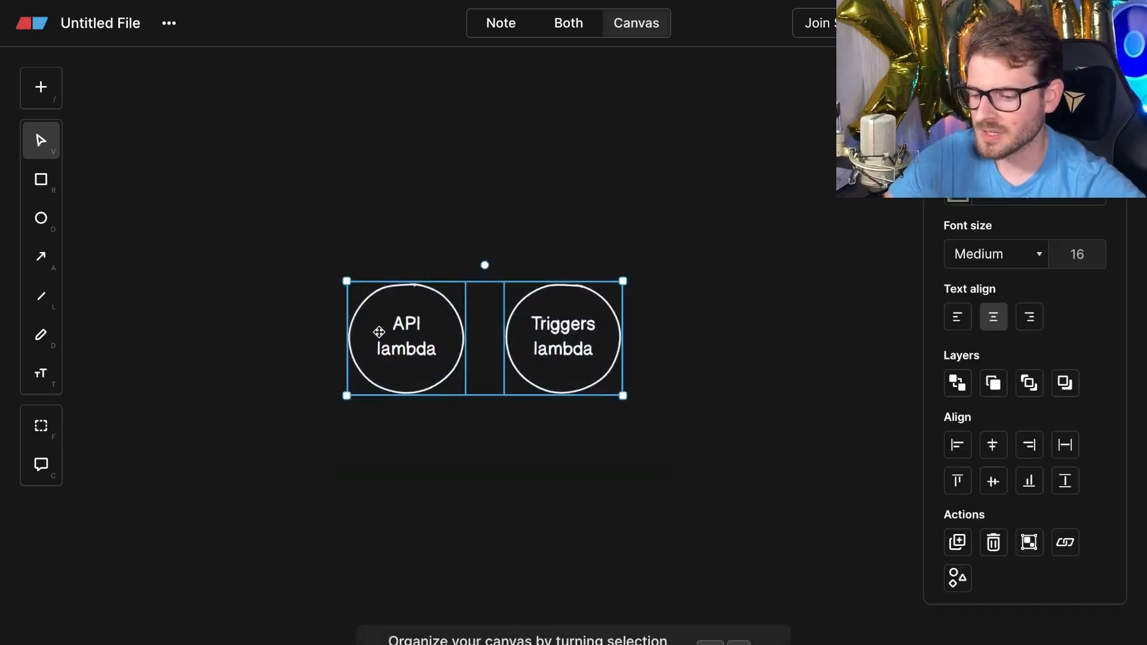
left_click(408, 491)
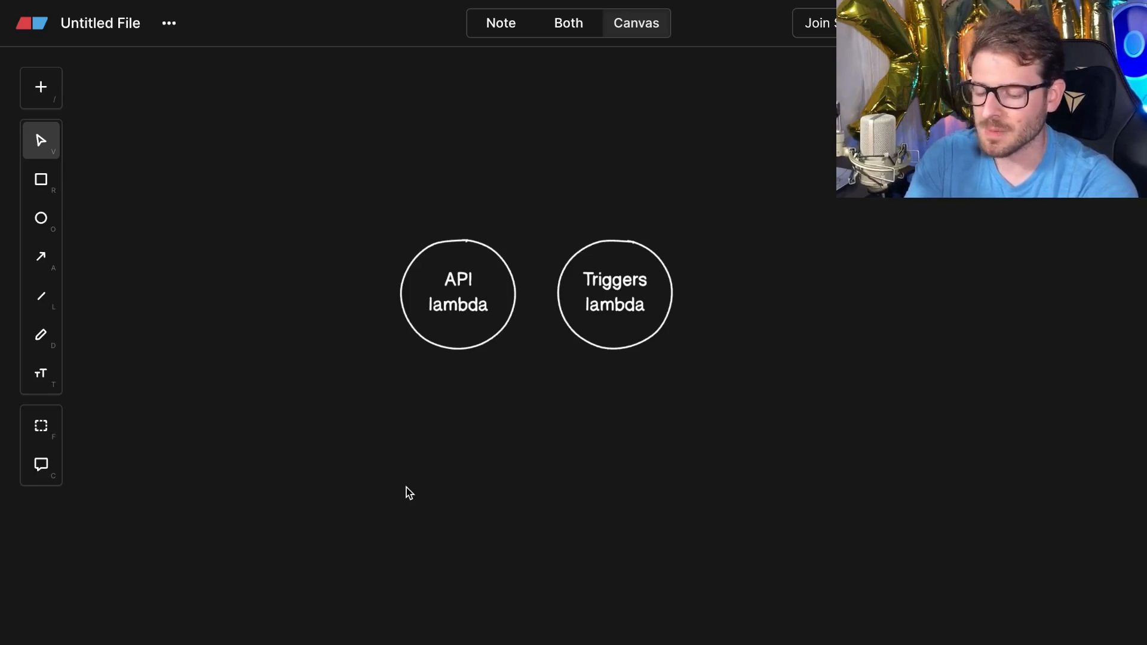
Add a 'puppeteer binaries' box and enlarge the API lambda circle to enclose it.
left_click_drag(314, 393, 391, 463)
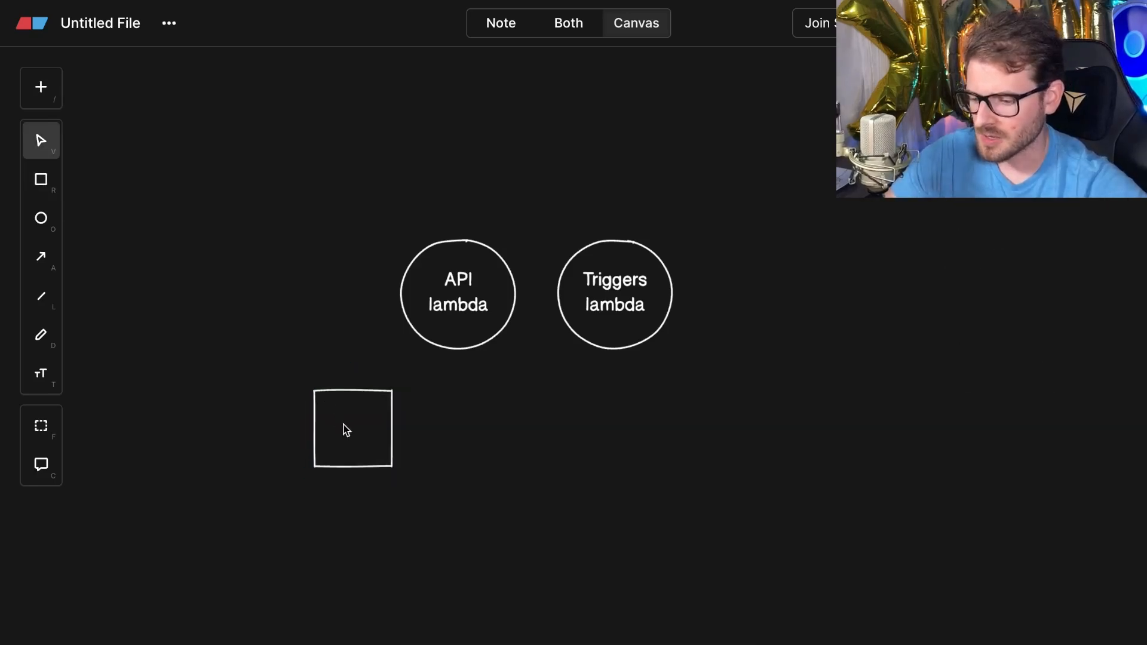
type("puppeteer")
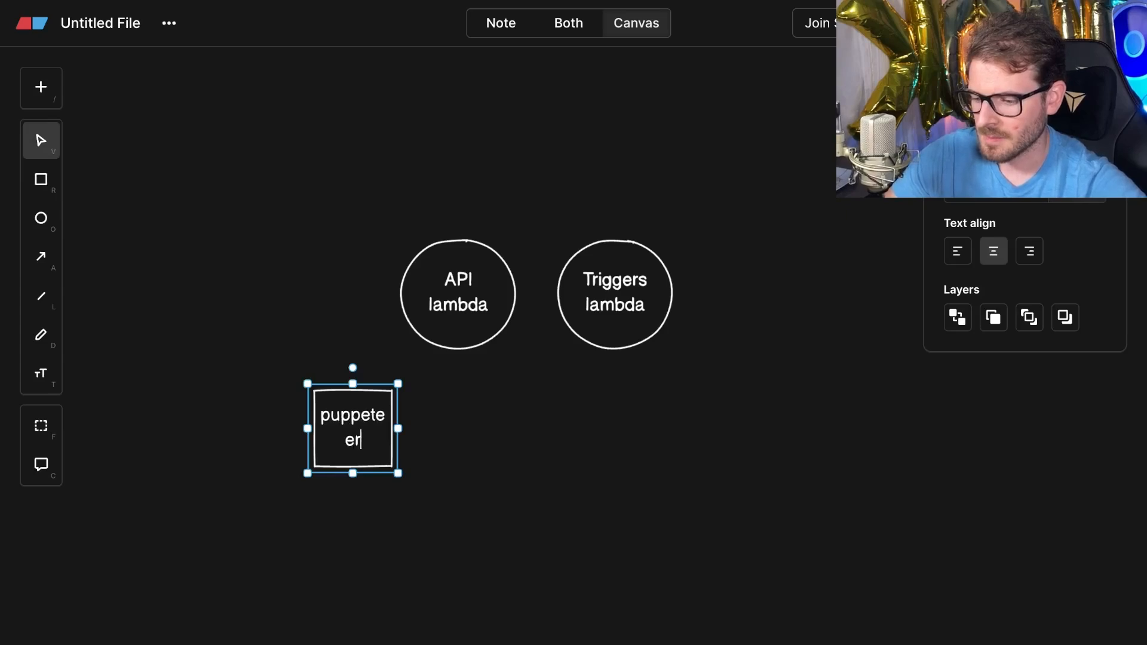
left_click_drag(399, 472, 438, 506)
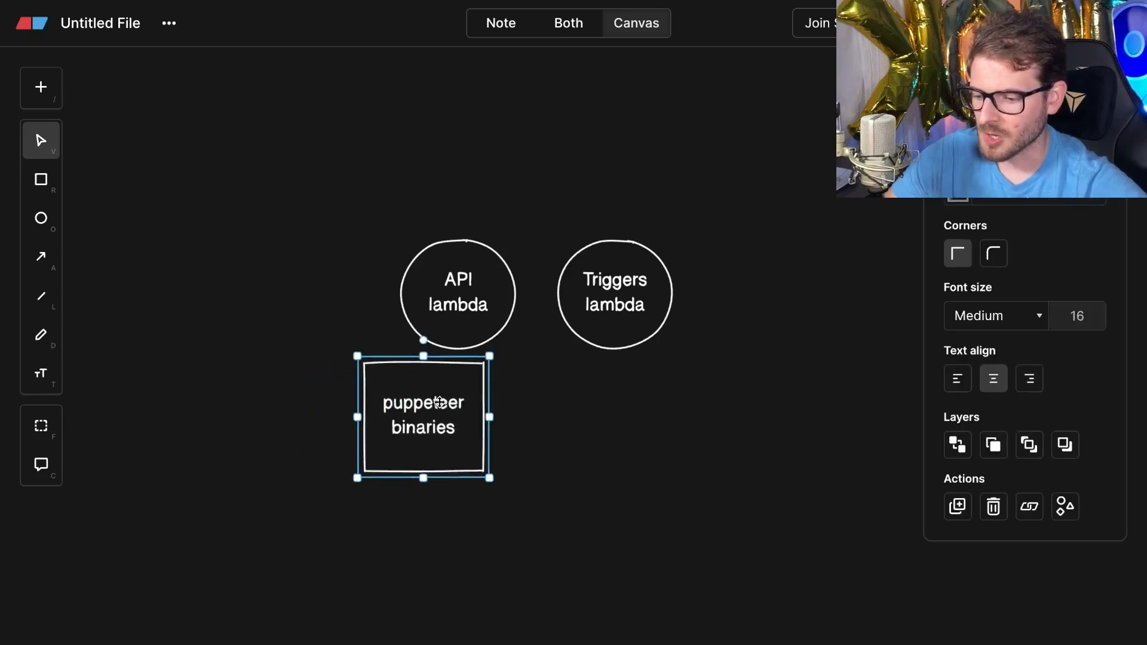
left_click_drag(423, 417, 420, 471)
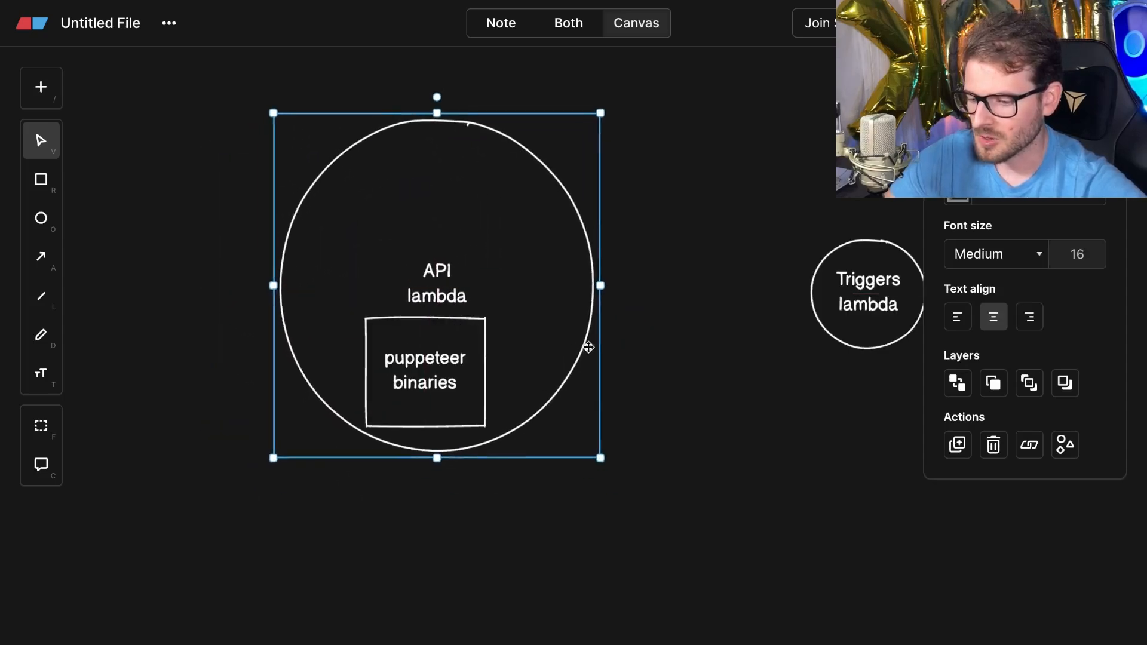
left_click_drag(589, 347, 424, 348)
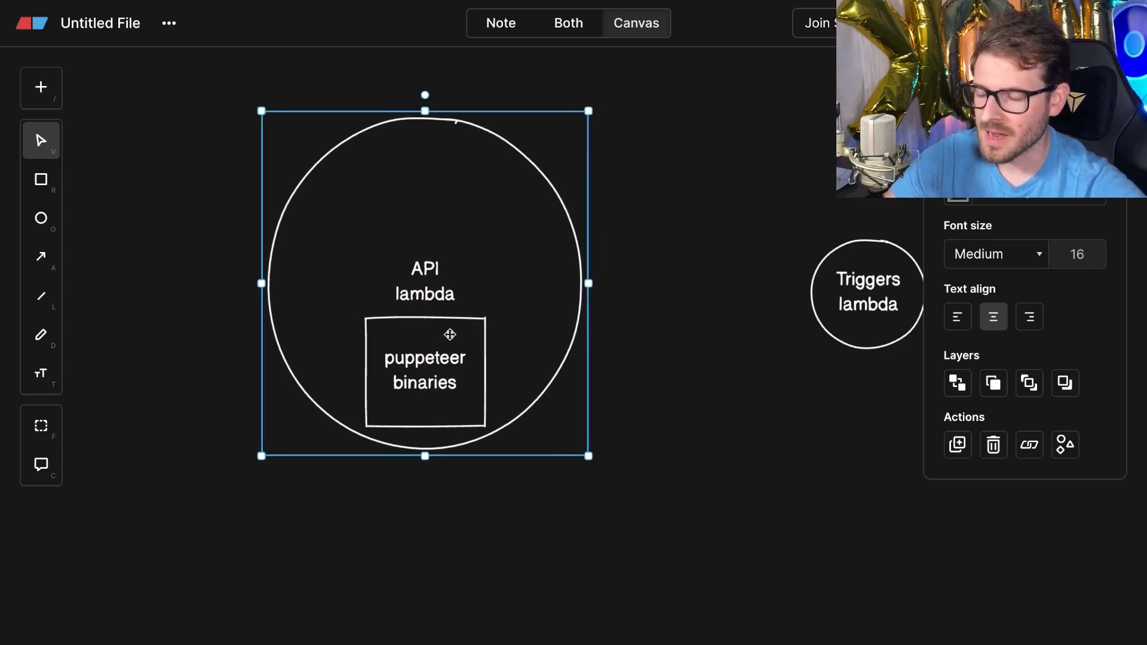
mouse_move(568, 214)
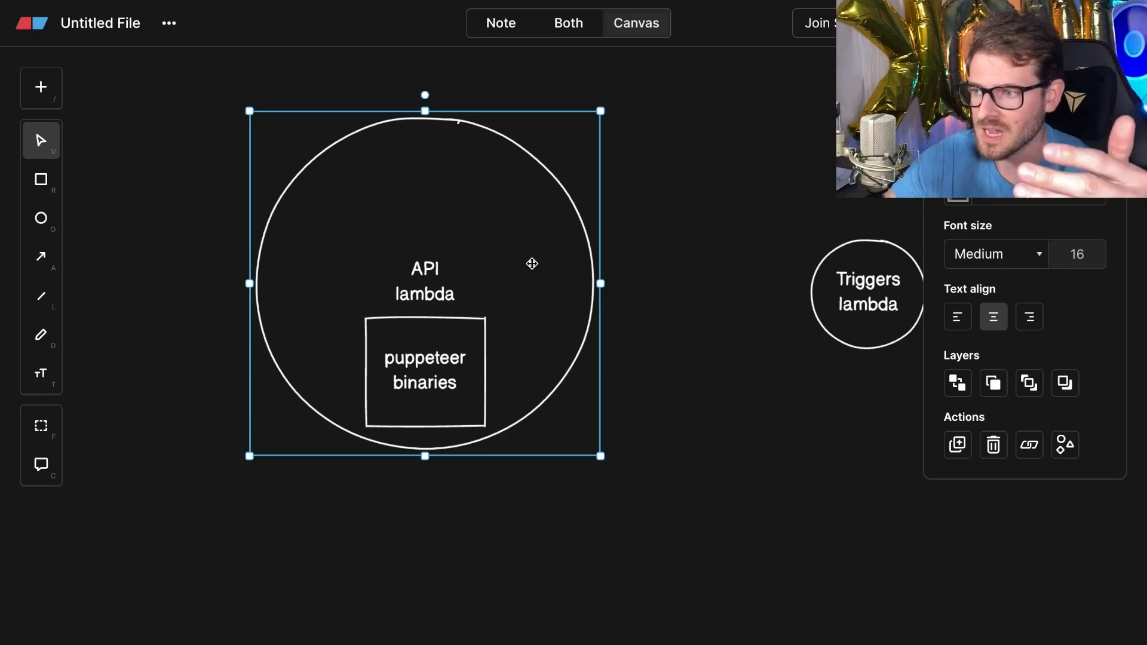
Arrow the puppeteer box to a 'PDF' label and mark the lambdas node 16 and node 18.
left_click(354, 235)
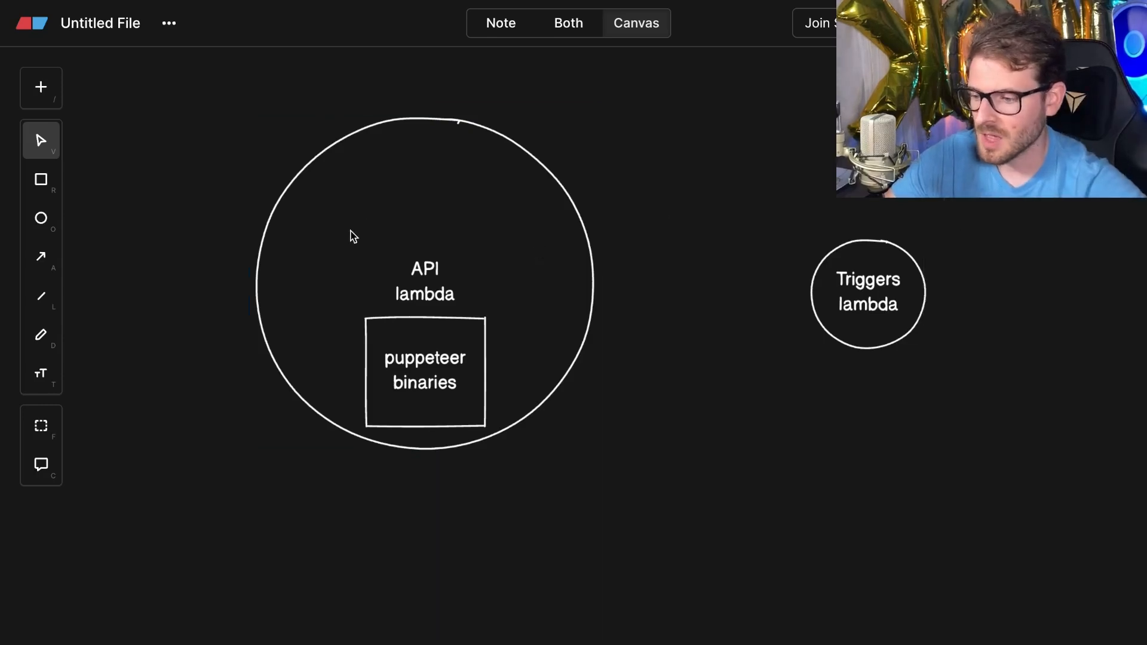
left_click(40, 255)
type("PDF")
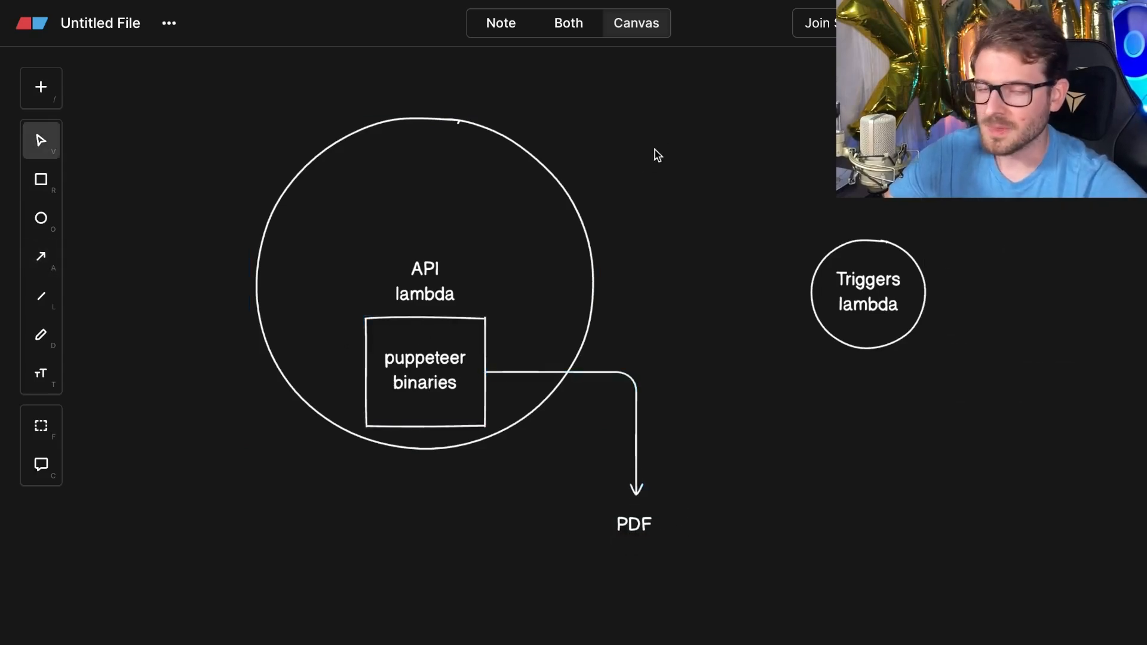
mouse_move(688, 183)
type("node 1")
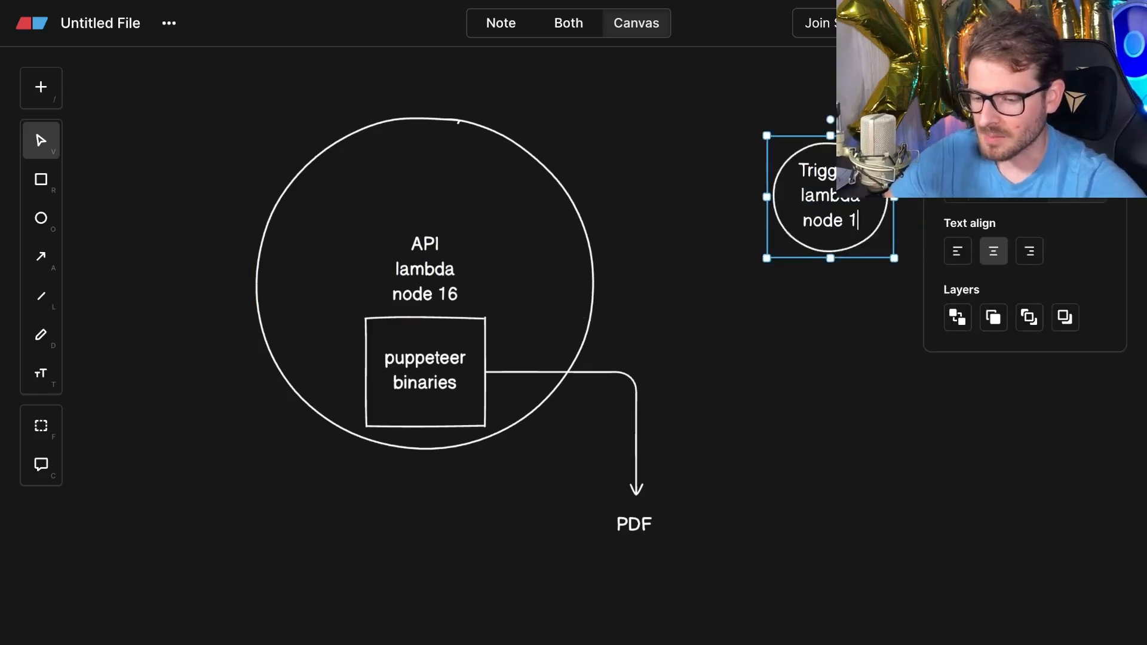
type("8")
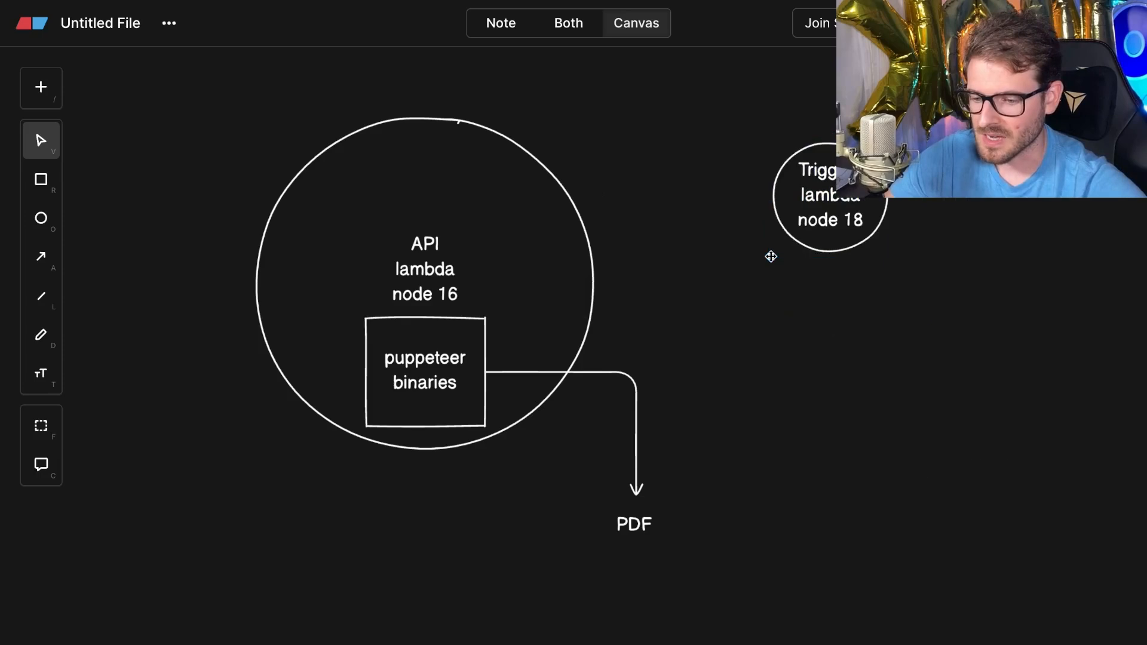
left_click(827, 195)
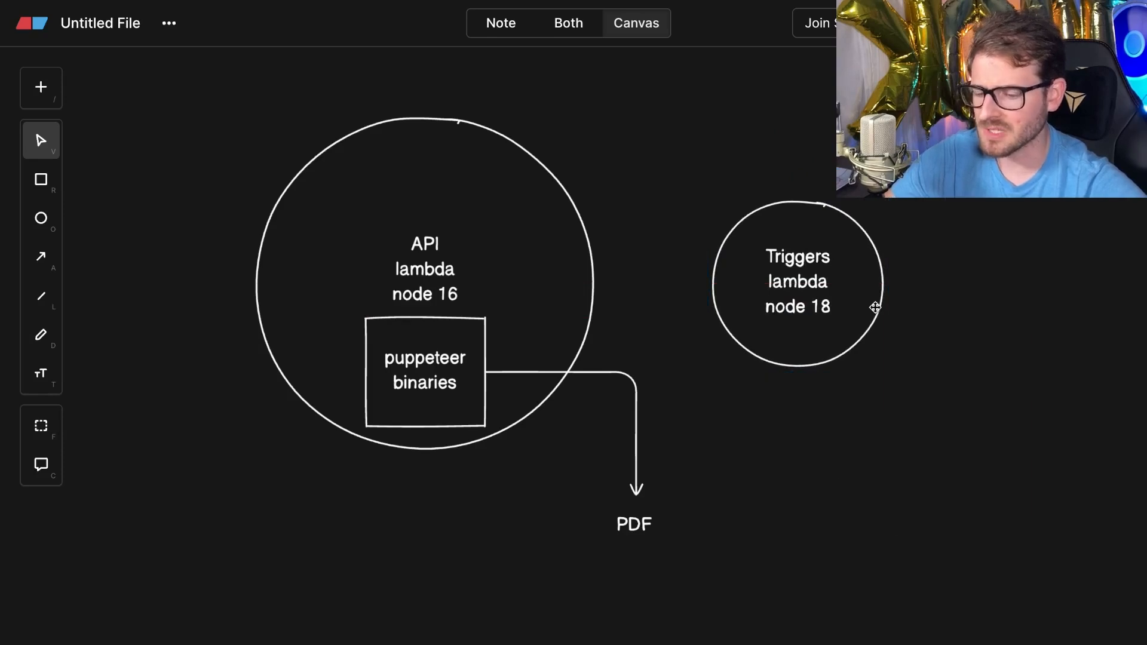
mouse_move(605, 231)
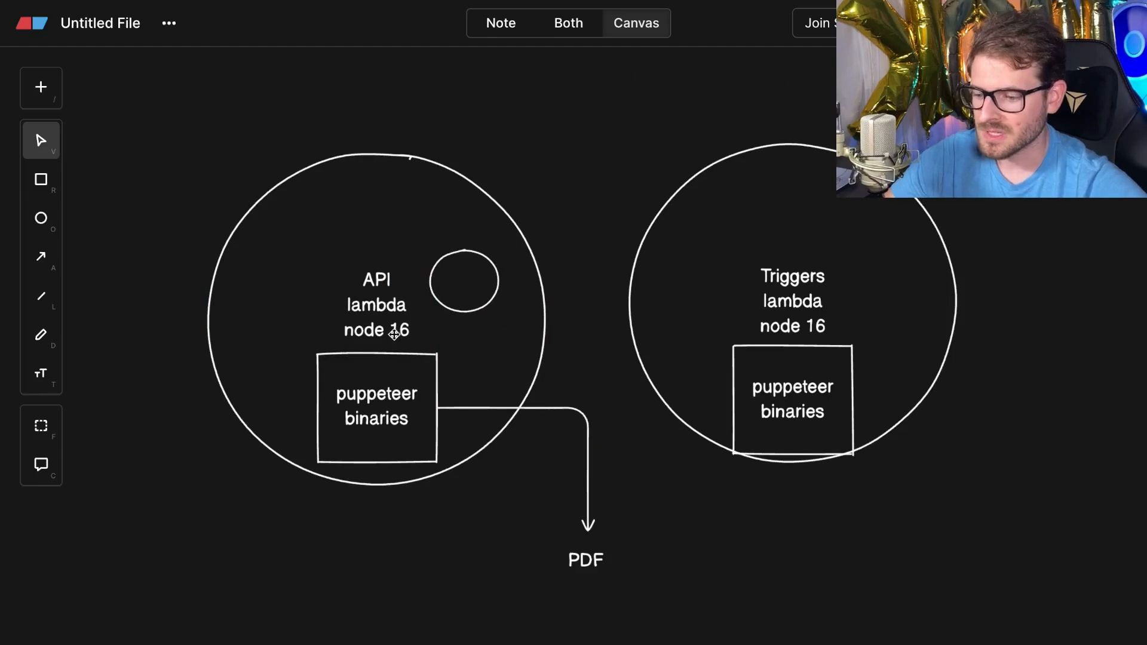
mouse_move(511, 311)
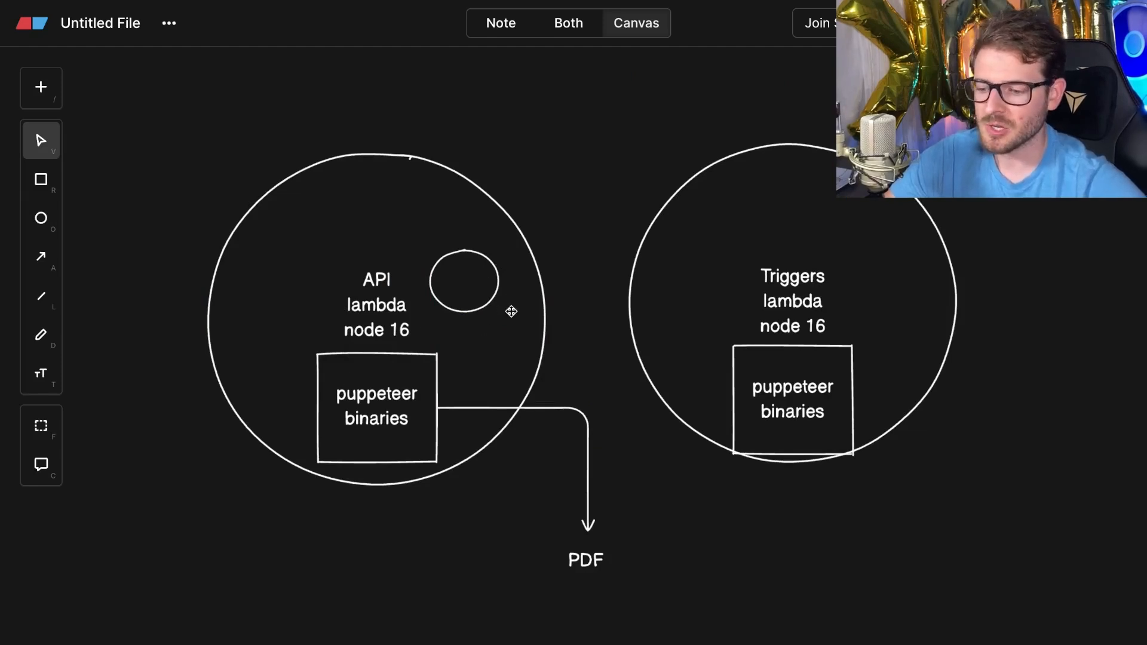
mouse_move(477, 459)
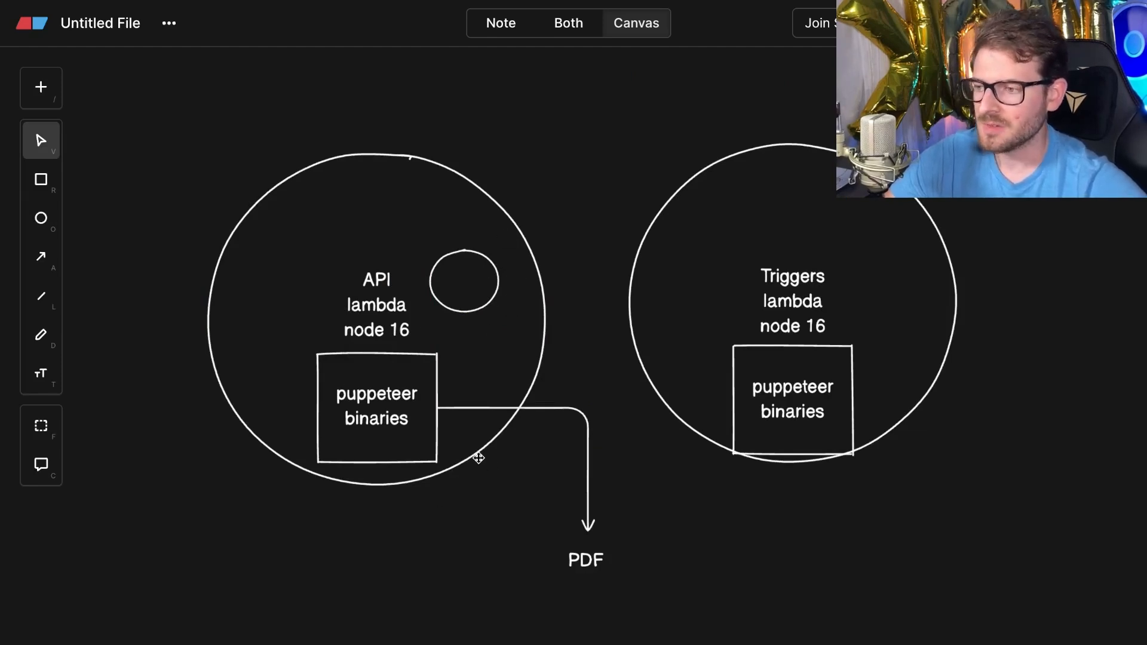
mouse_move(444, 330)
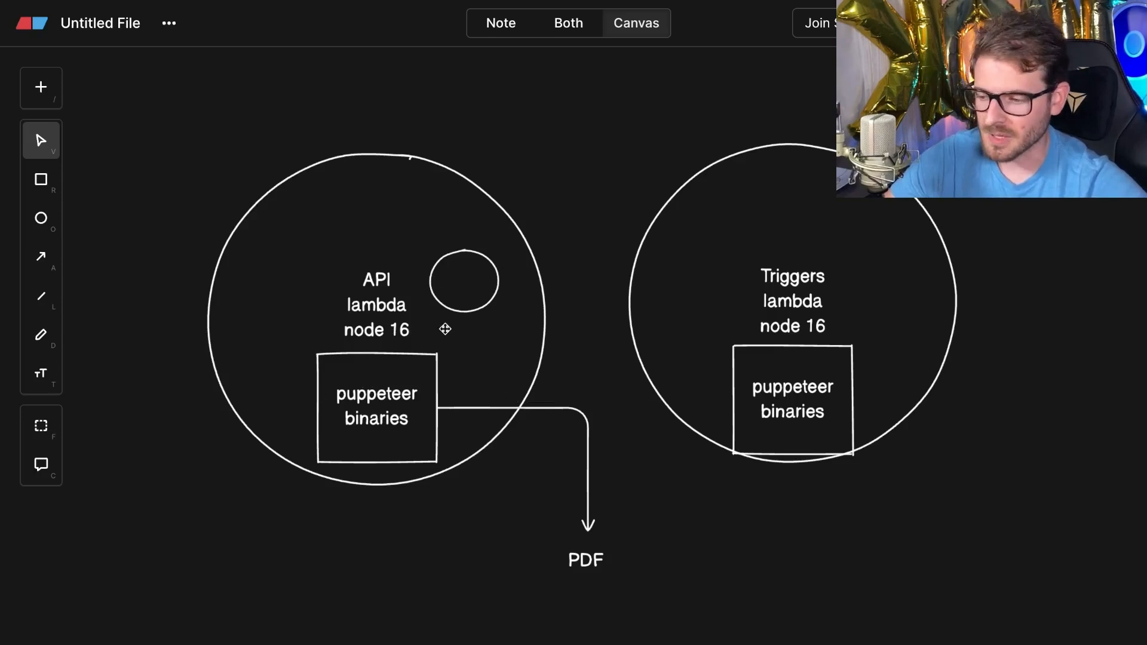
mouse_move(364, 409)
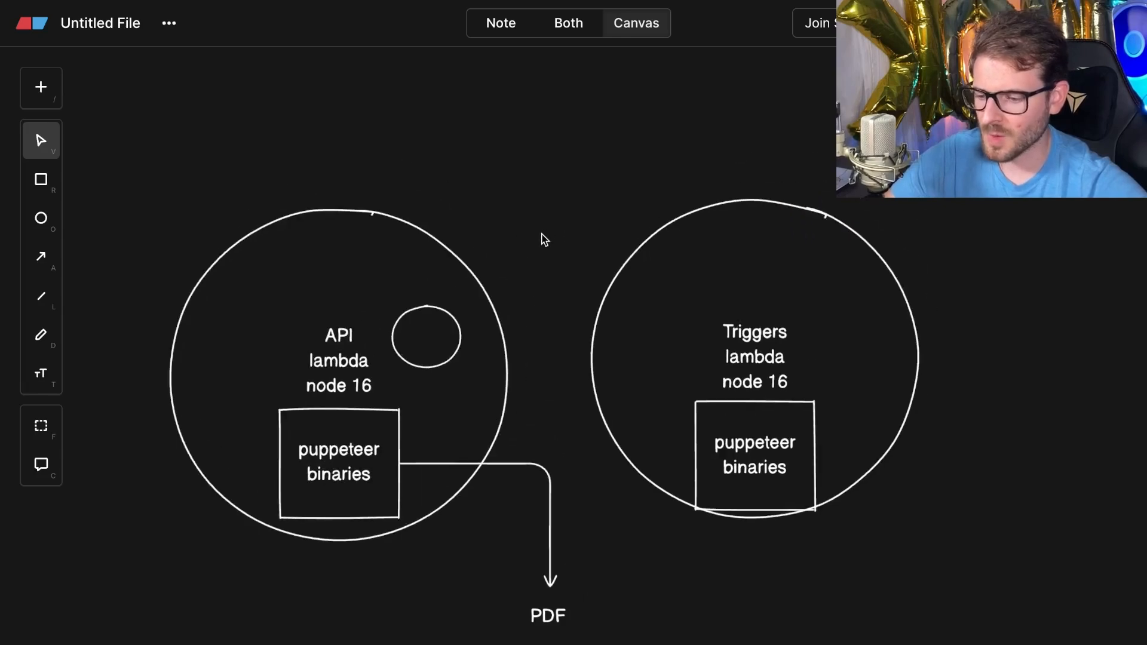
mouse_move(353, 386)
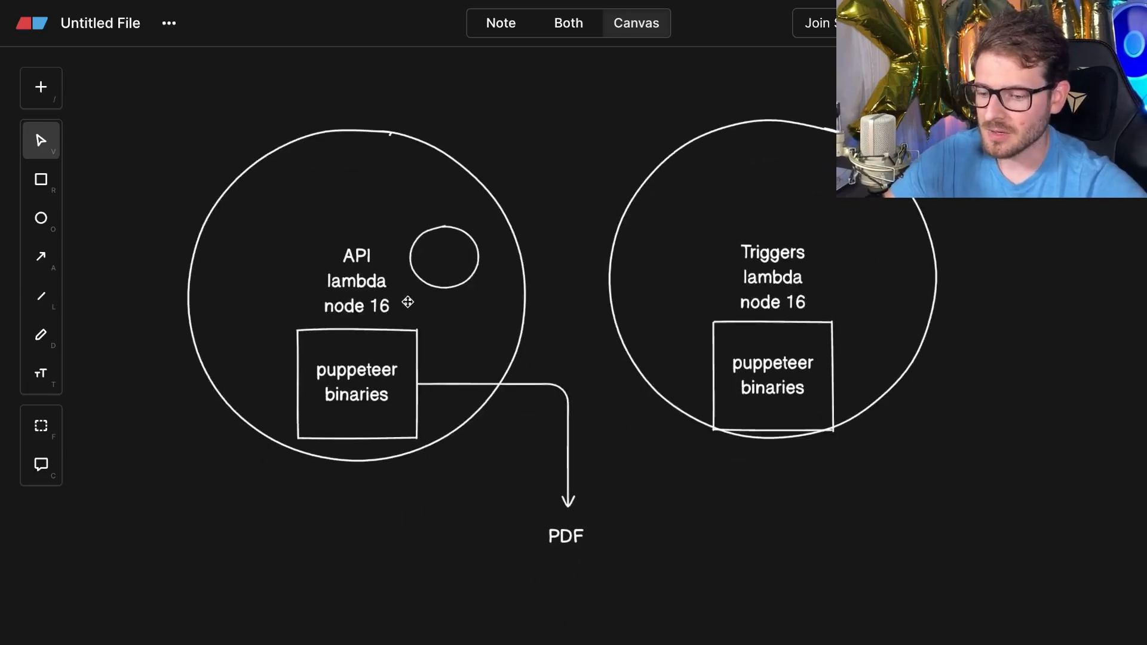
mouse_move(600, 388)
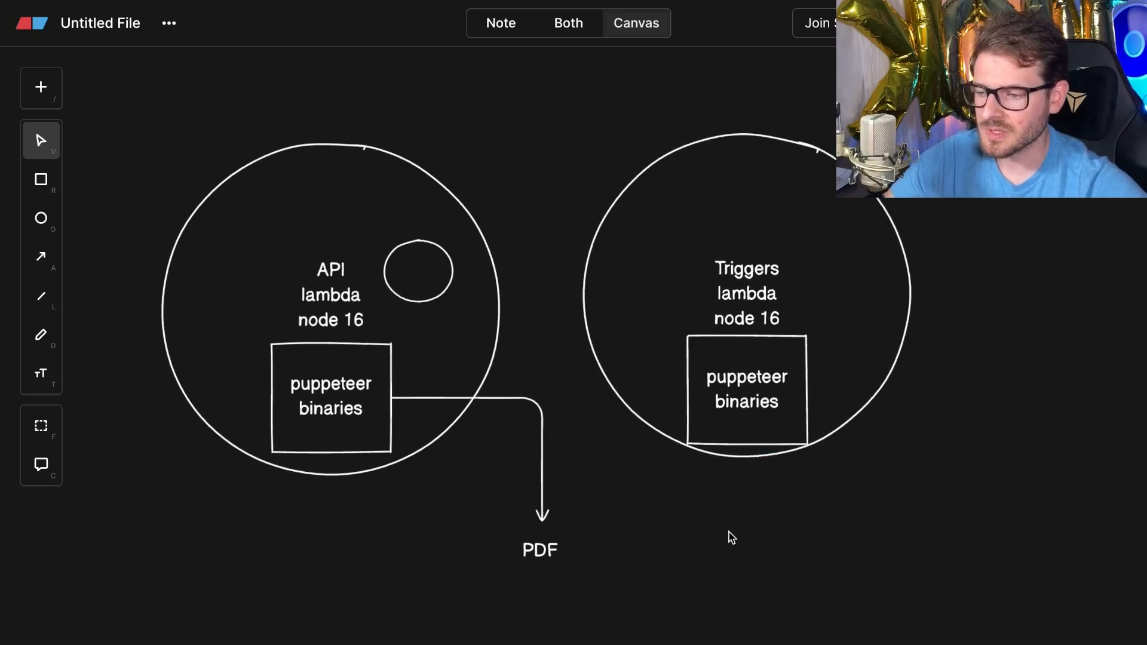
mouse_move(638, 437)
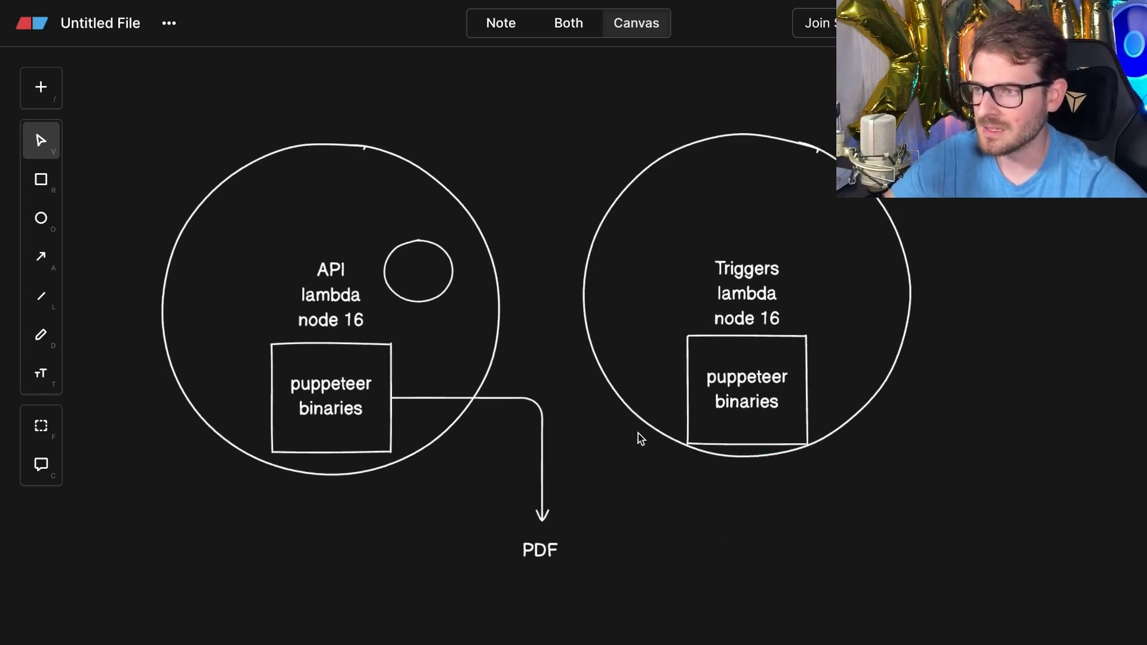
mouse_move(529, 302)
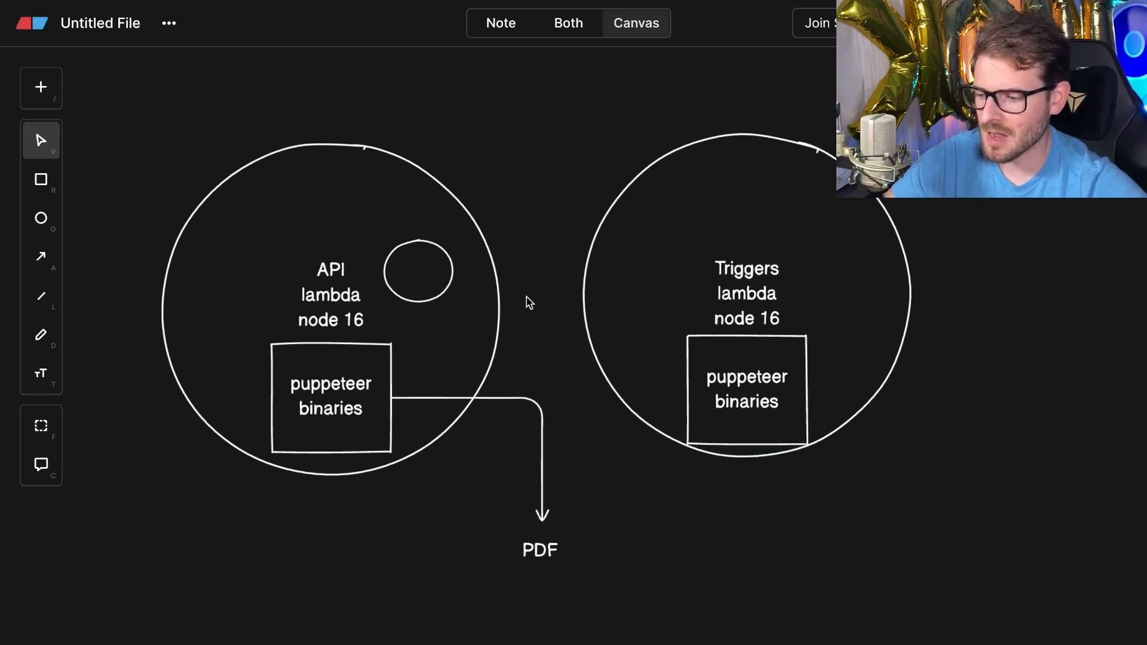
Move a 'layer puppeteer binaries' box beneath each lambda circle and remove the small circle.
left_click(330, 395)
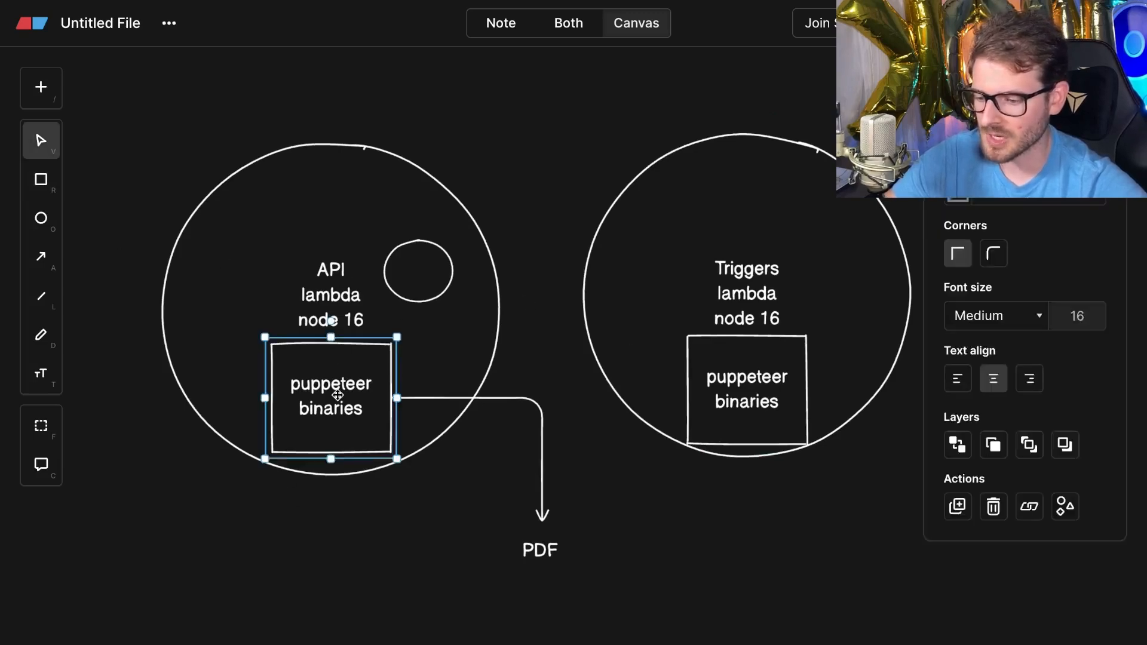
left_click_drag(330, 396, 439, 582)
type("layer")
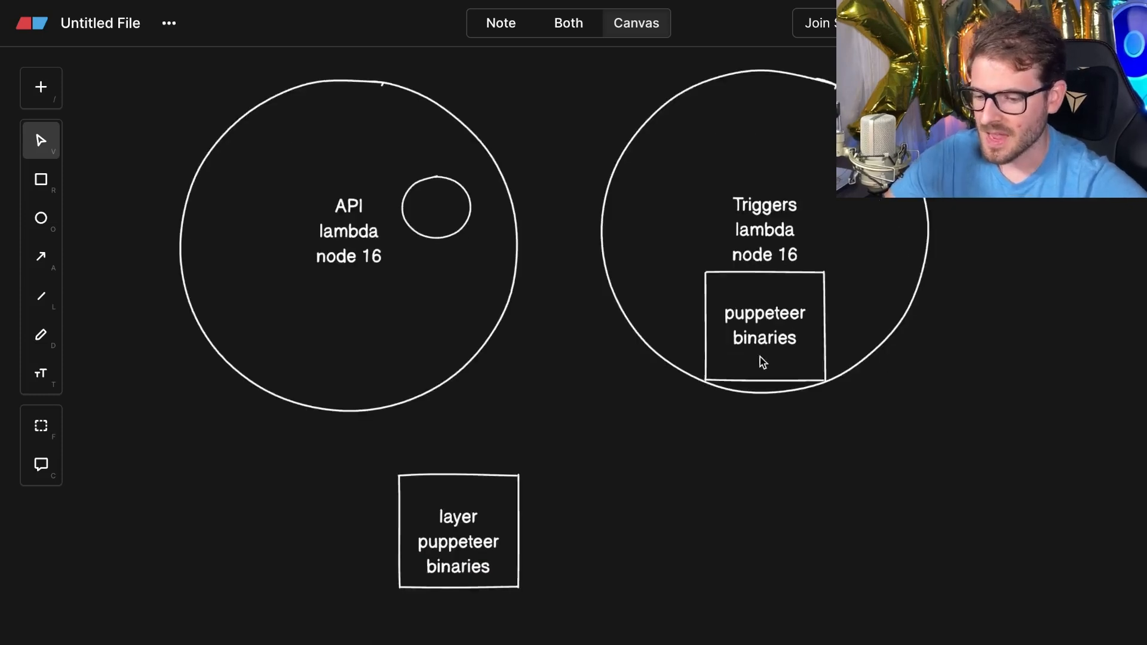
left_click_drag(458, 530, 585, 530)
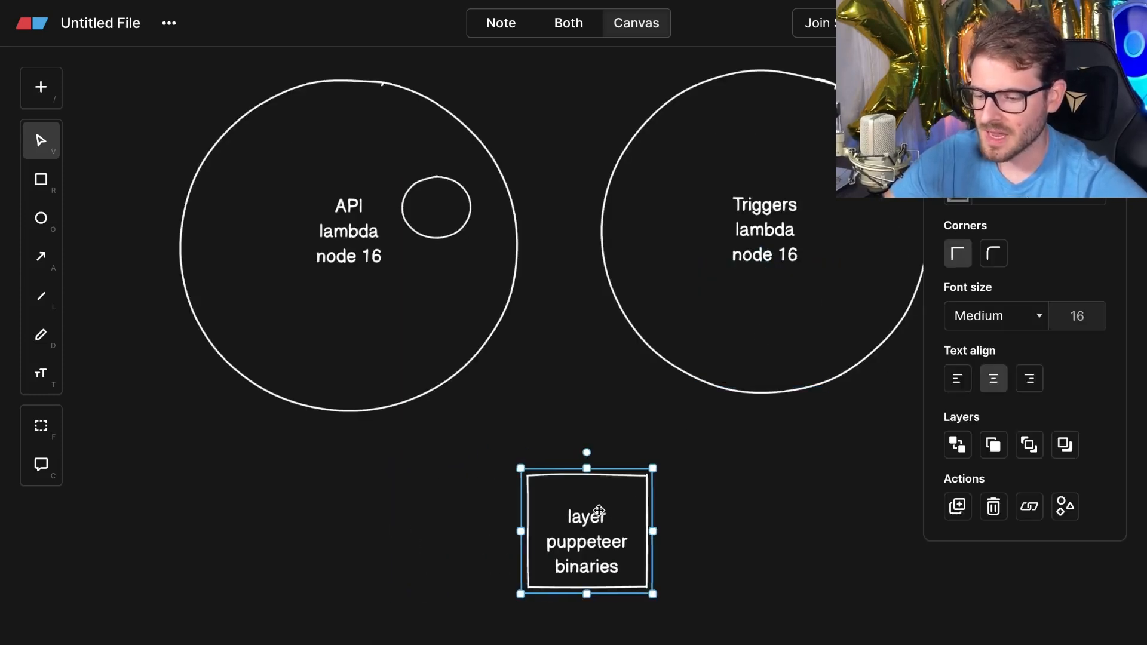
left_click_drag(586, 532, 343, 480)
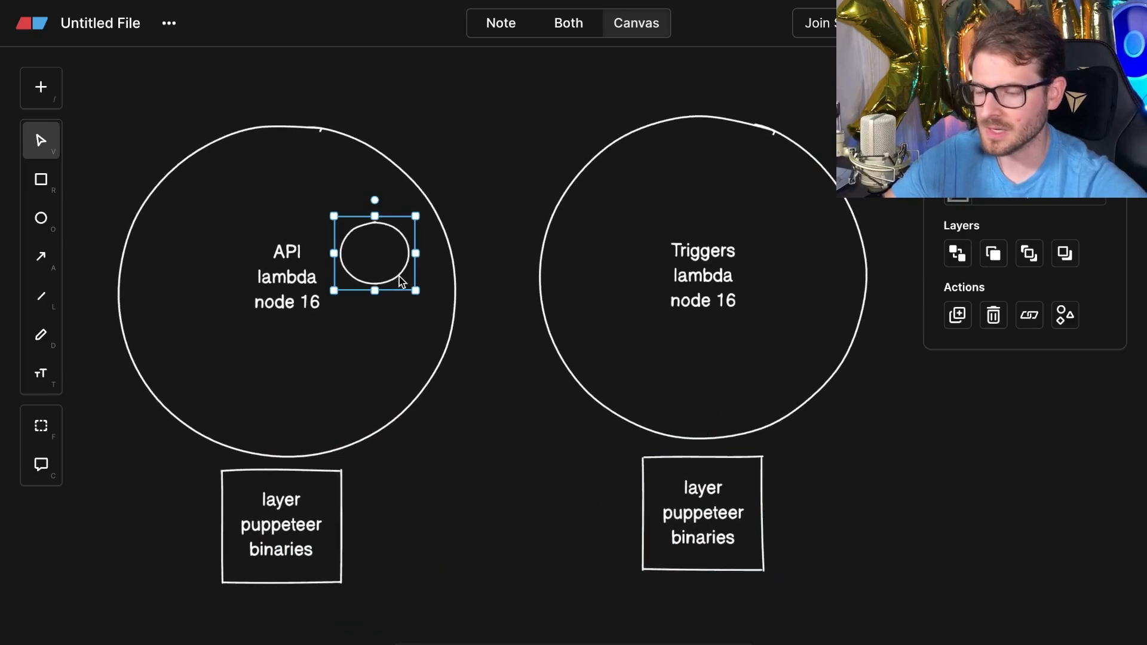
left_click(488, 485)
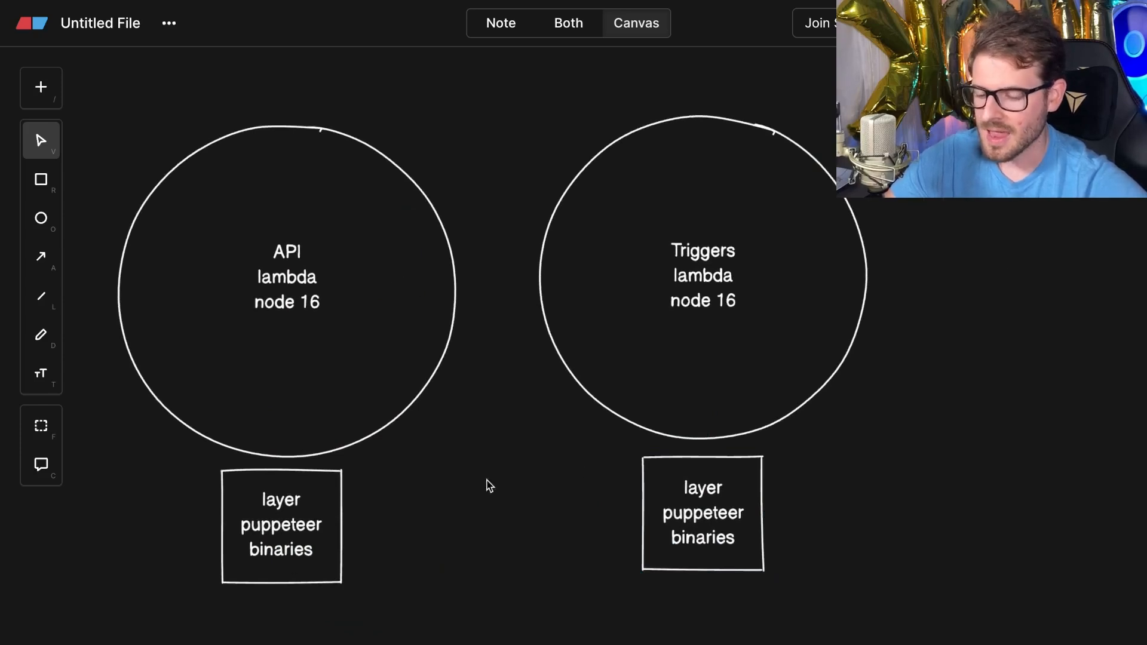
mouse_move(468, 500)
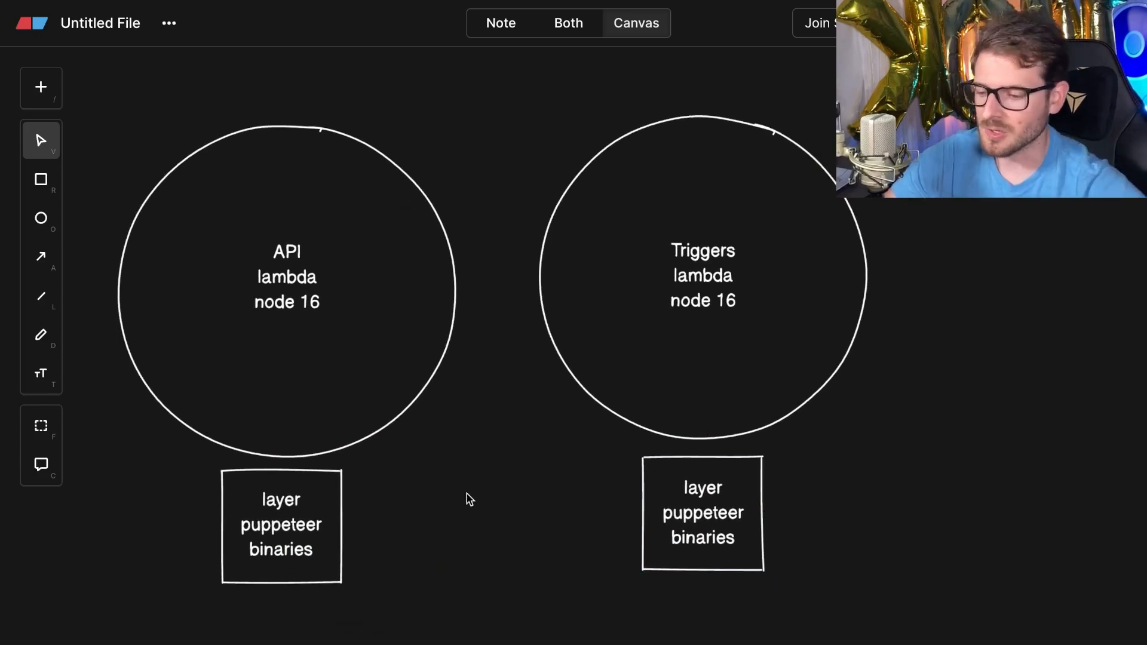
mouse_move(490, 491)
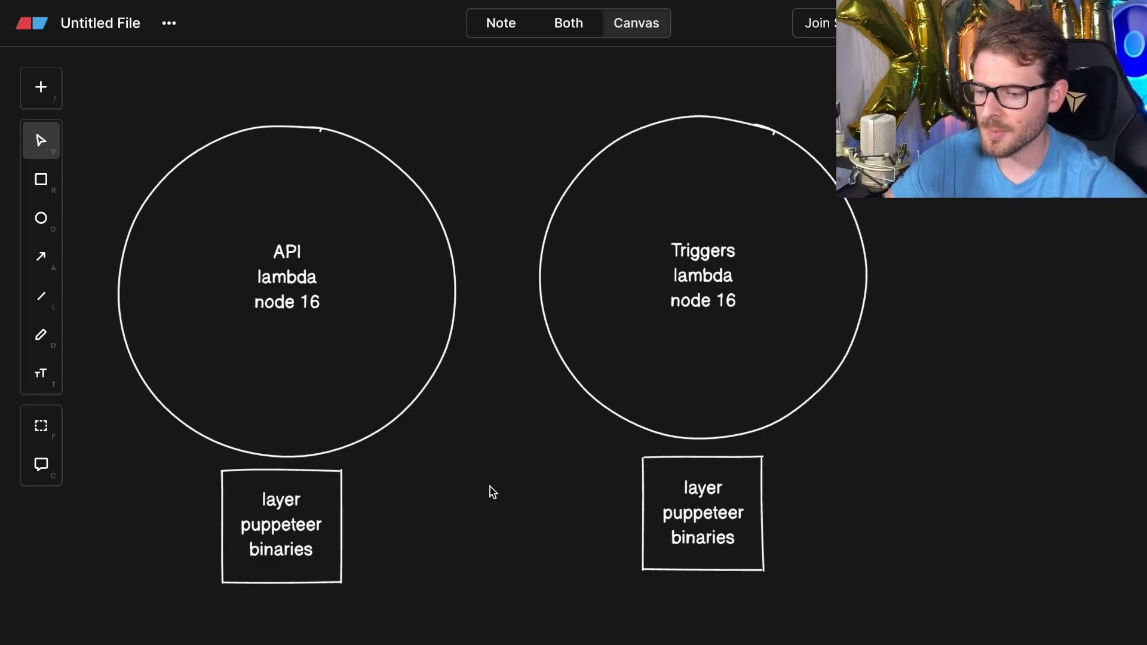
mouse_move(311, 320)
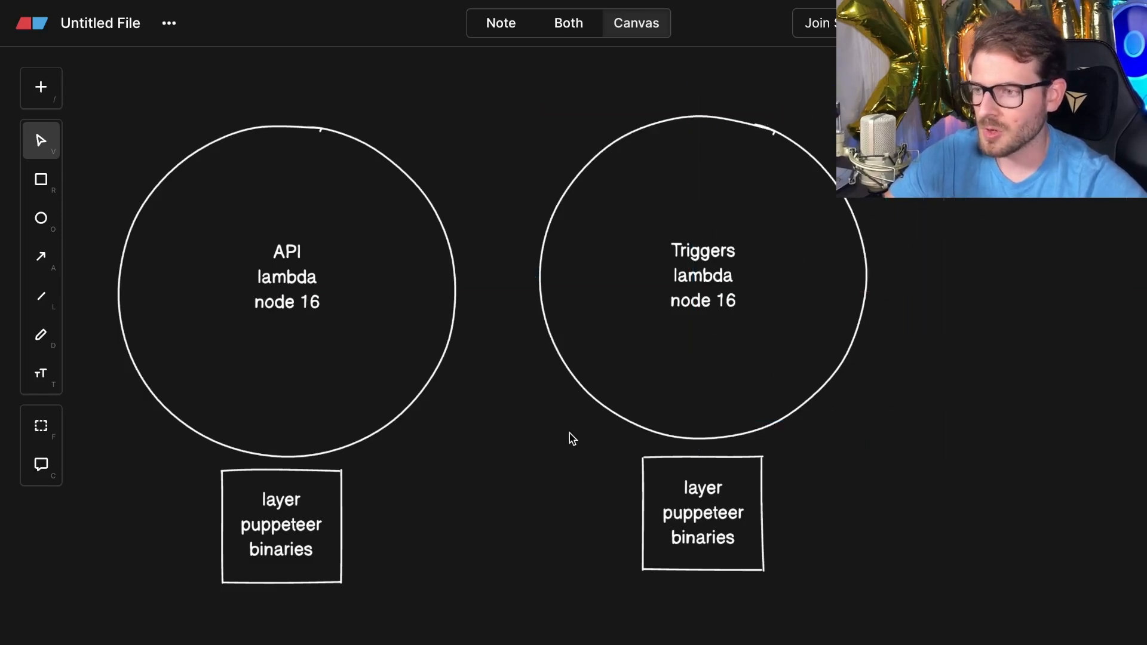
mouse_move(600, 489)
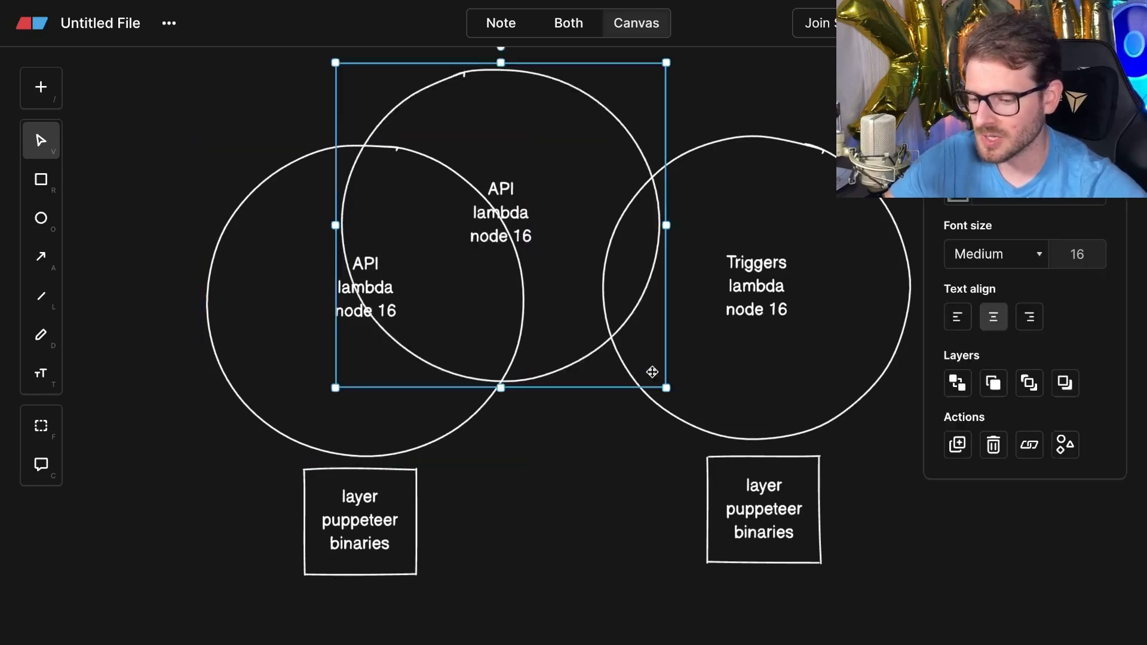
Duplicate API lambda as a smaller 'PDF Generation lambda node 18' circle between the layer boxes.
left_click_drag(664, 388, 497, 206)
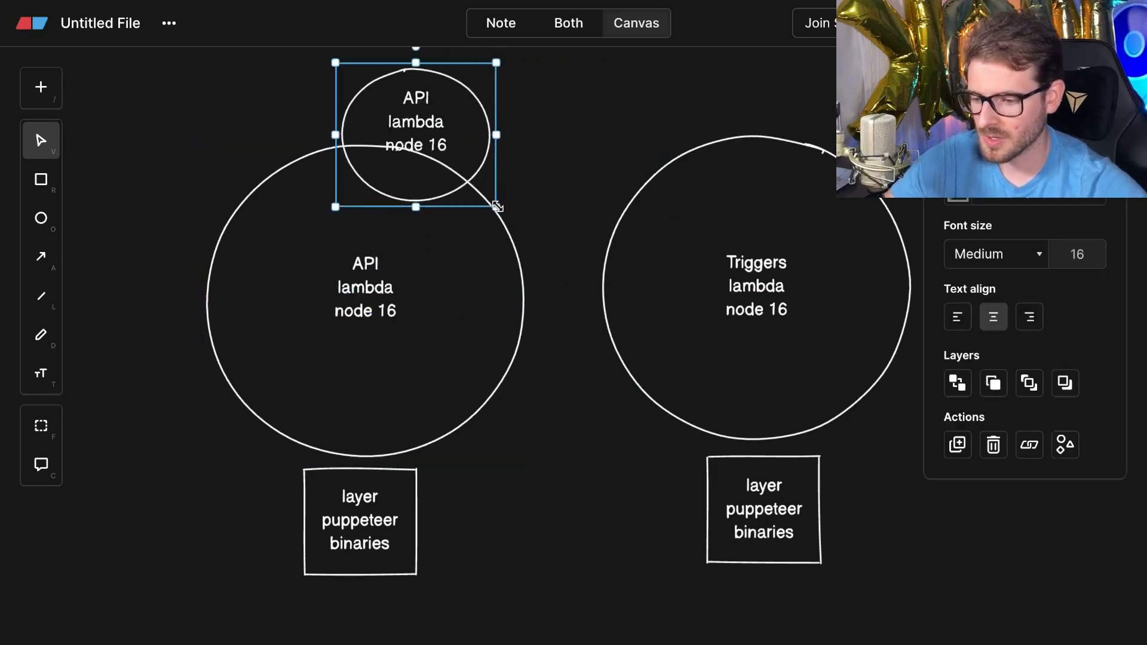
left_click_drag(416, 134, 557, 155)
type("PDF Generation")
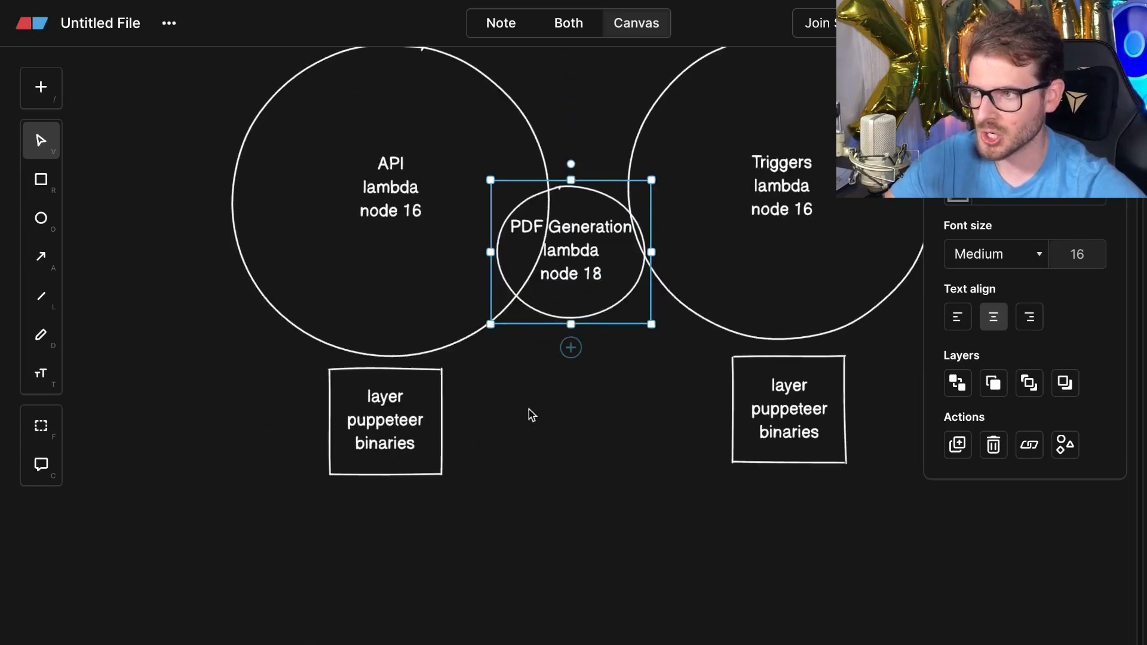
left_click_drag(571, 251, 533, 424)
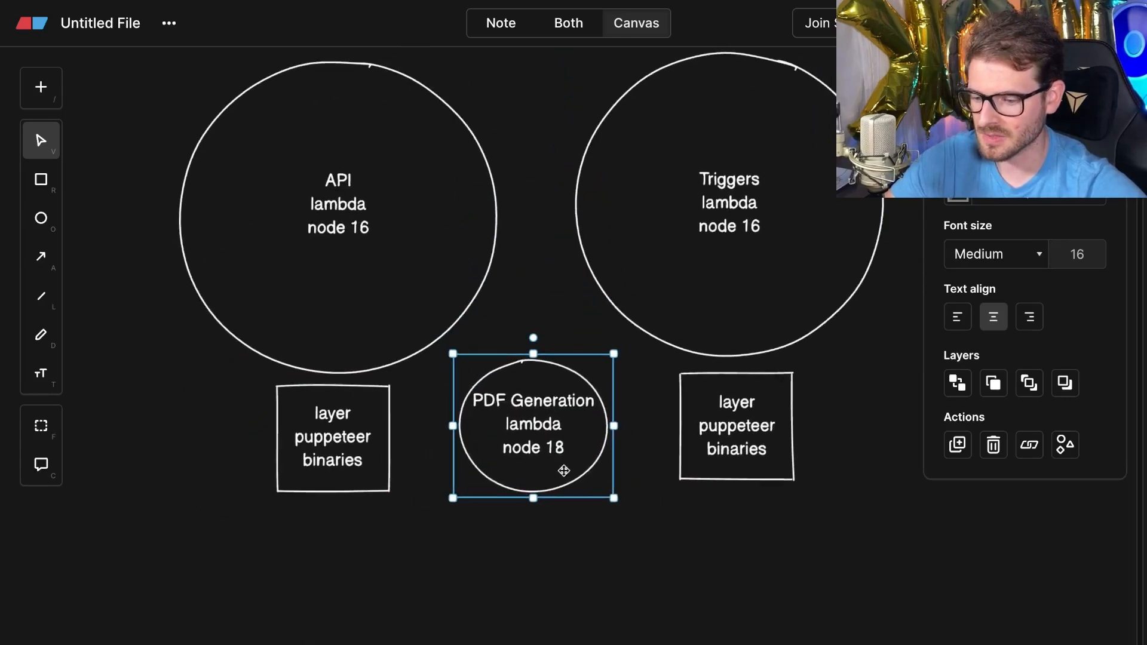
left_click_drag(533, 496, 533, 510)
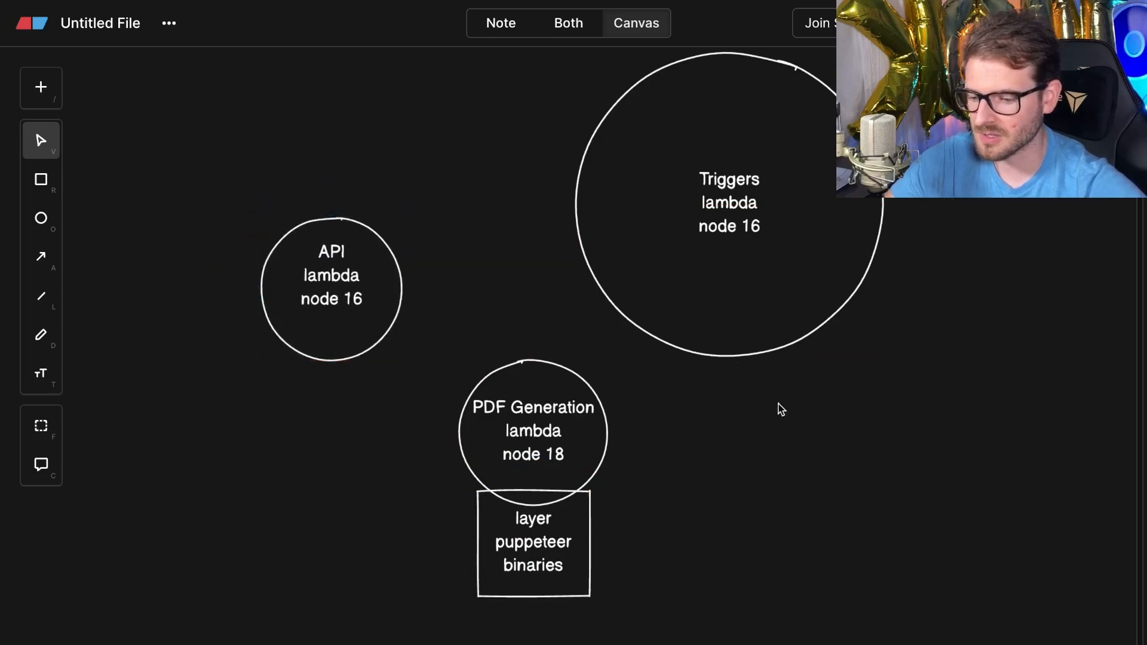
Shrink the Triggers lambda circle and move it next to the API circle.
left_click(729, 204)
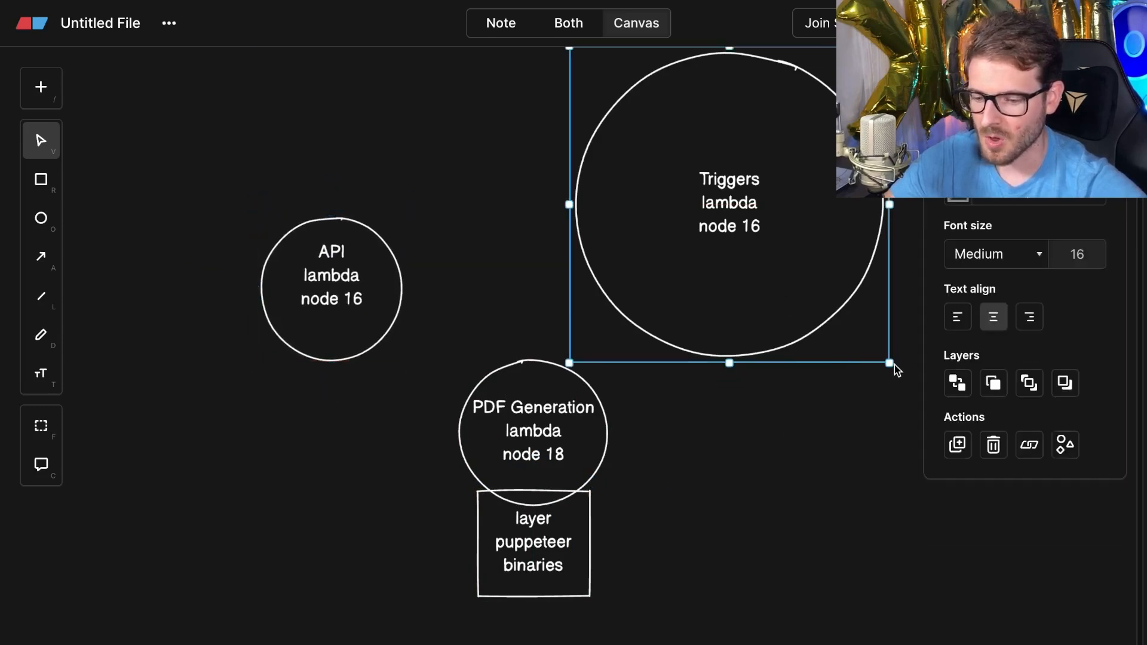
left_click_drag(889, 363, 718, 193)
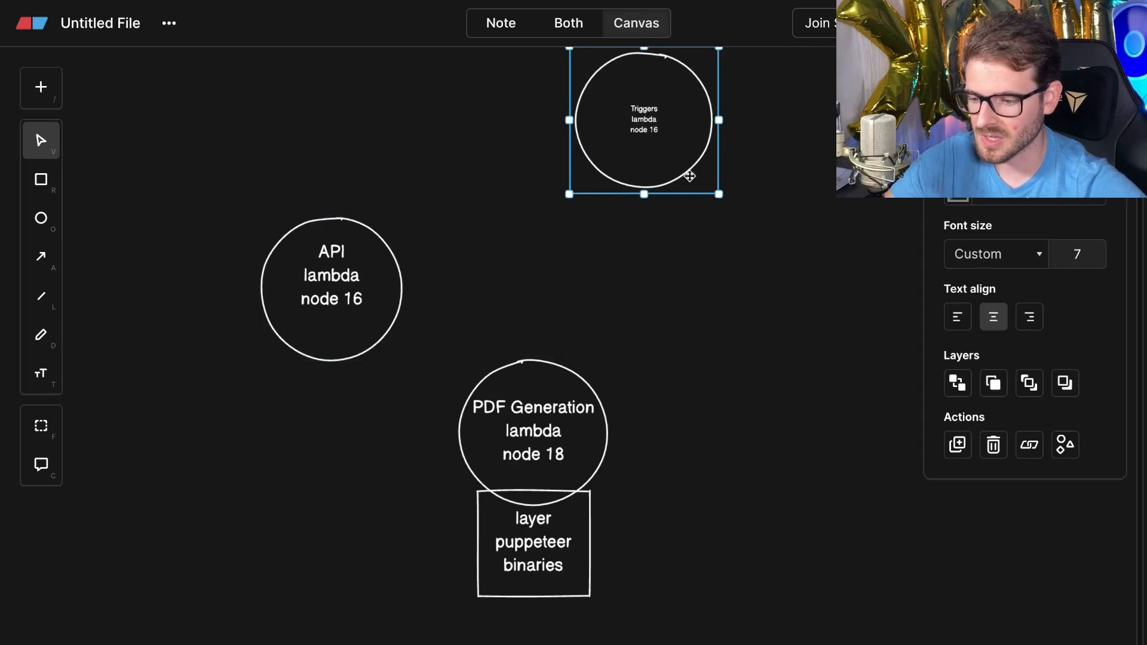
left_click_drag(644, 120, 475, 208)
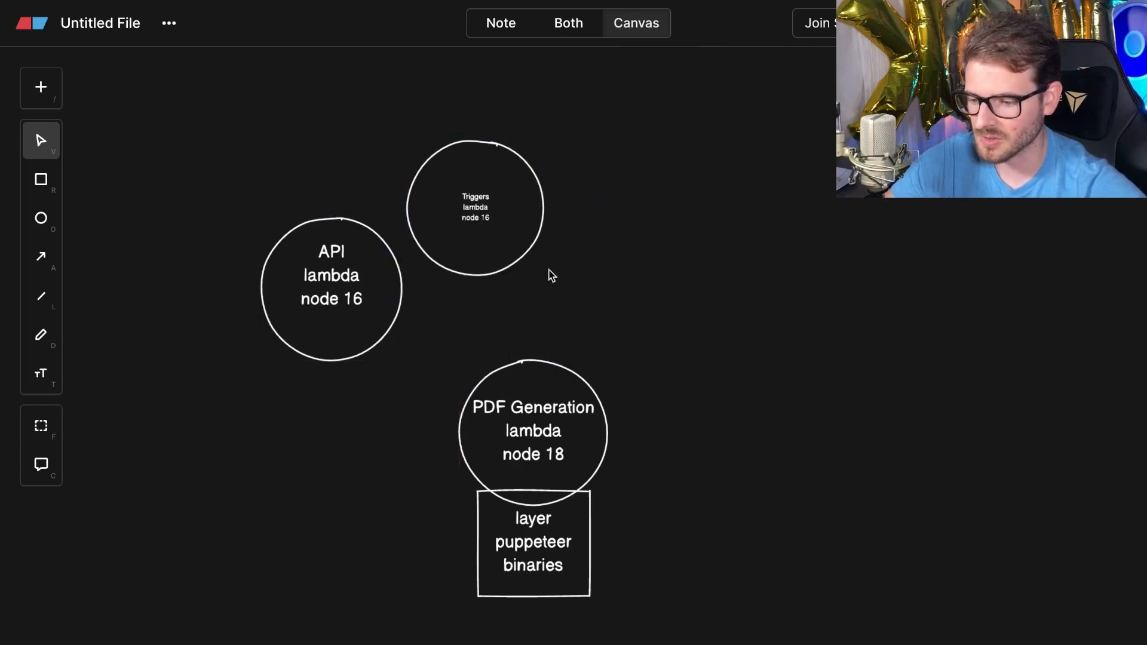
Arrow API and Triggers lambdas into PDF Generation and search for an S3 bucket icon.
left_click(41, 256)
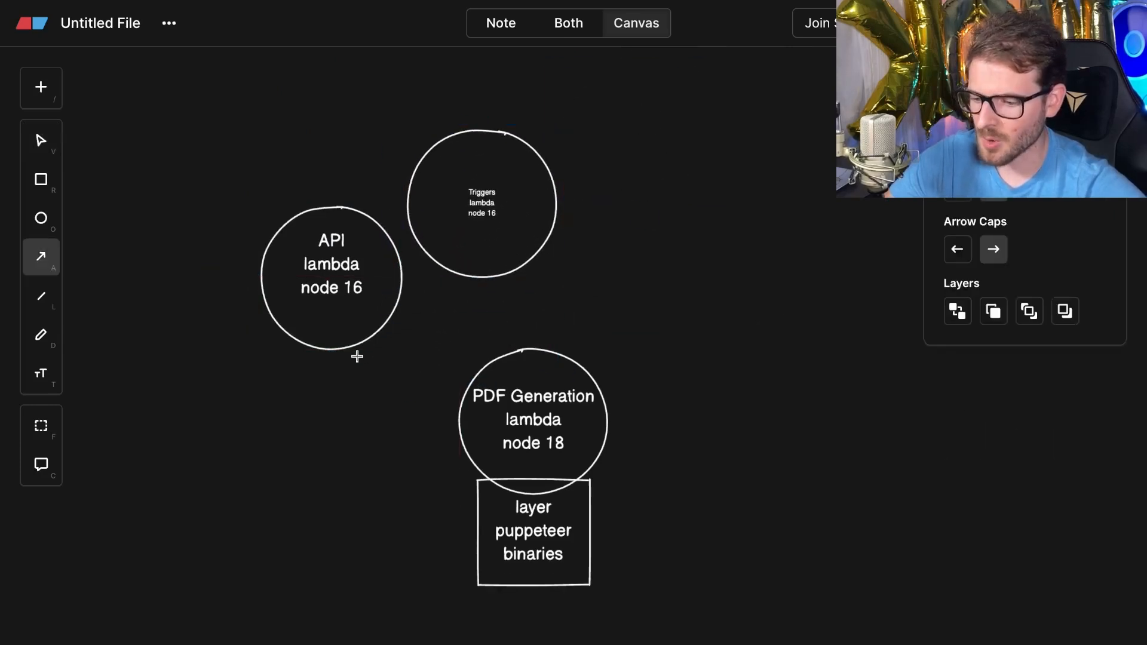
left_click_drag(358, 355, 465, 396)
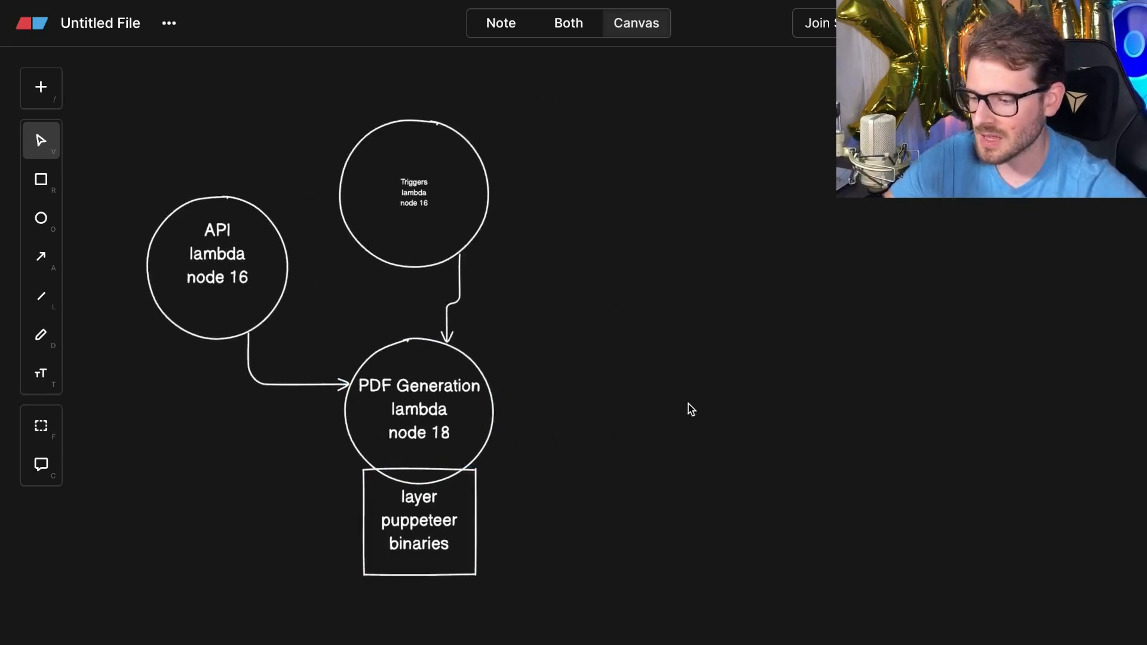
type("icon")
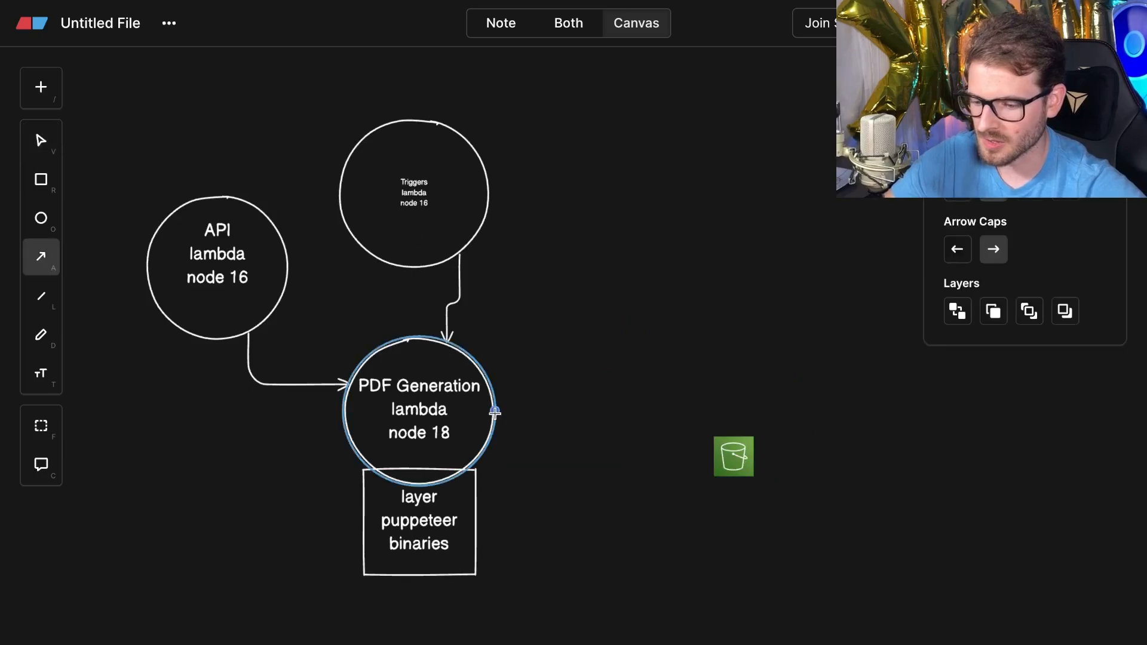
Draw an arrow from the PDF Generation lambda to the S3 bucket icon.
left_click_drag(732, 456, 693, 410)
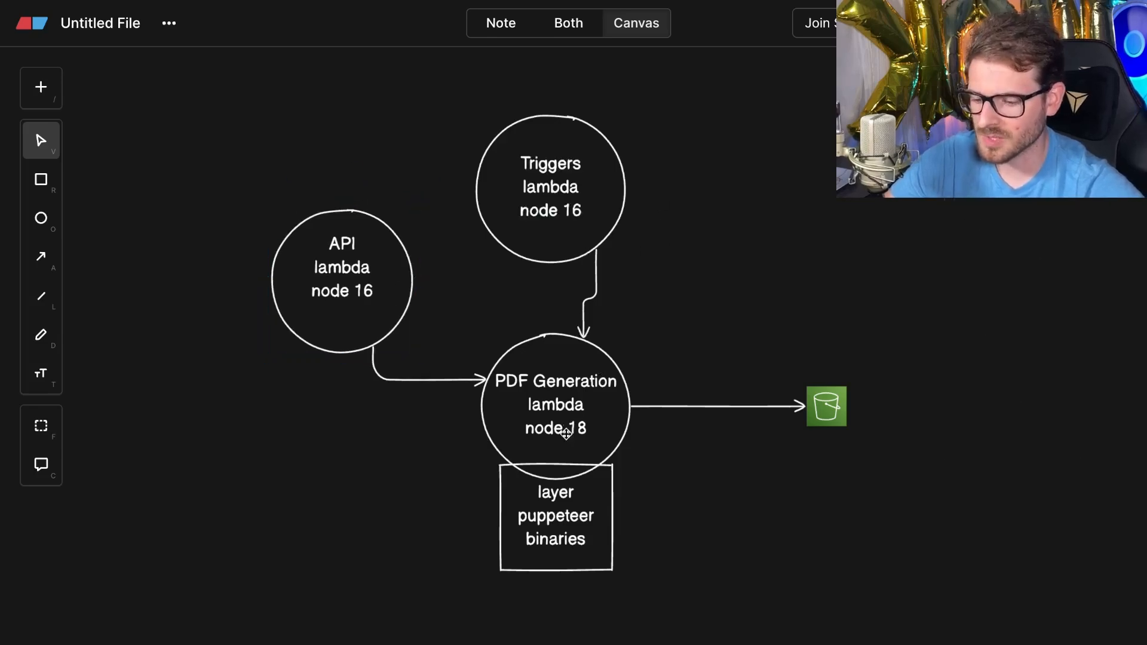
mouse_move(943, 339)
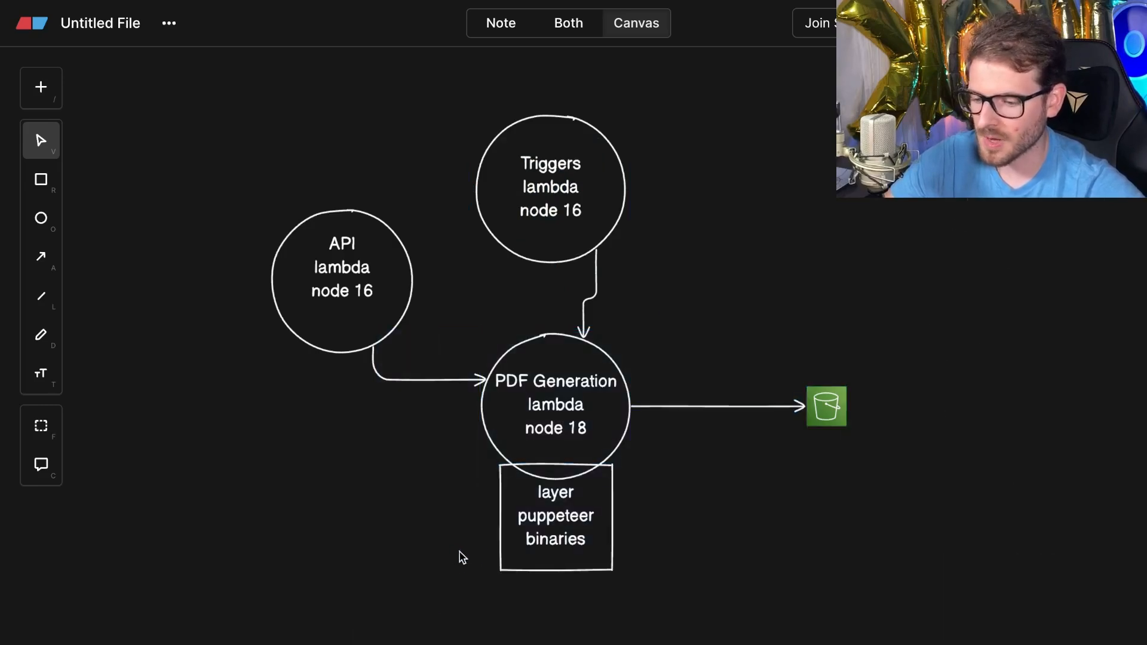
Set API and Triggers lambdas to node 20 and PDF Generation lambda to node 16.
double_click(576, 428)
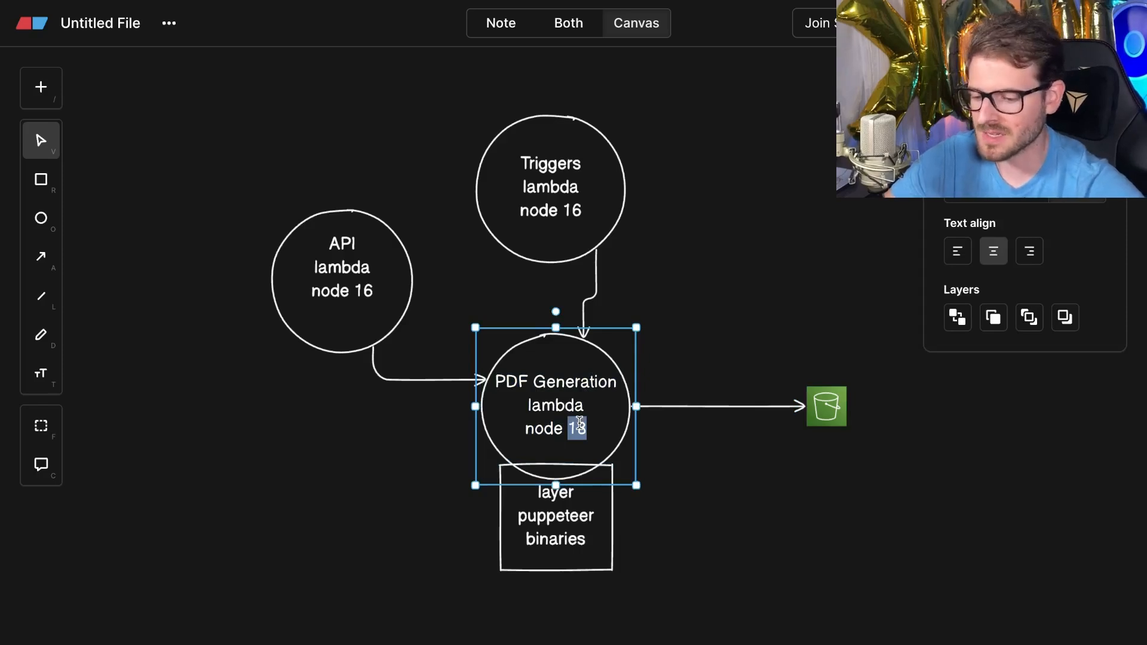
left_click(549, 187)
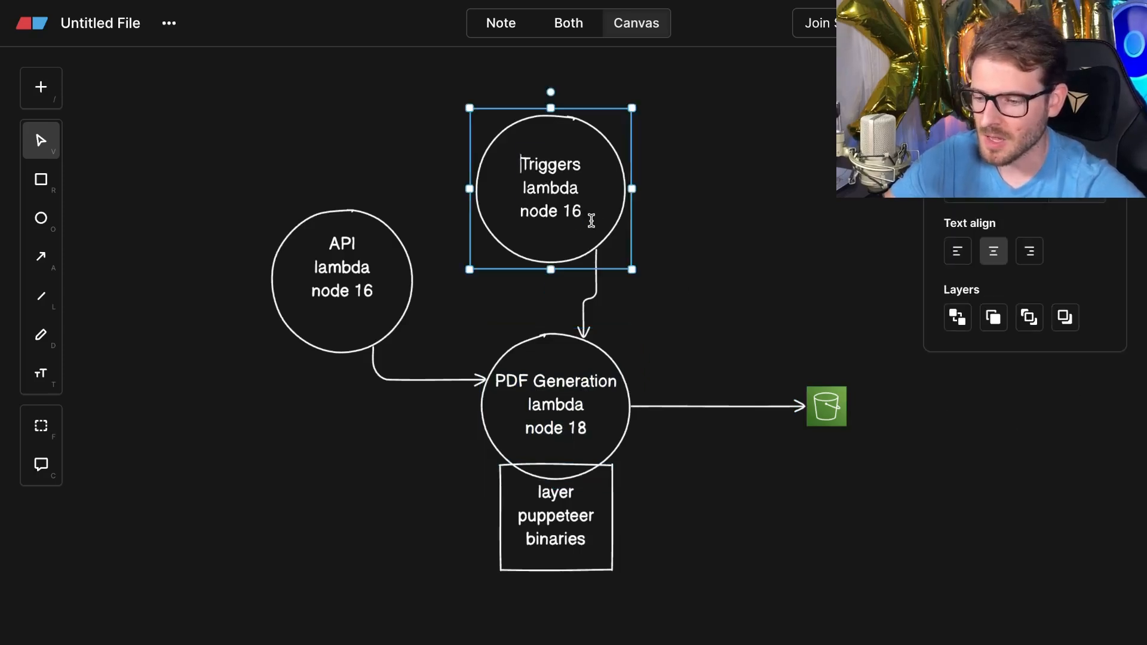
left_click(341, 281)
type("20")
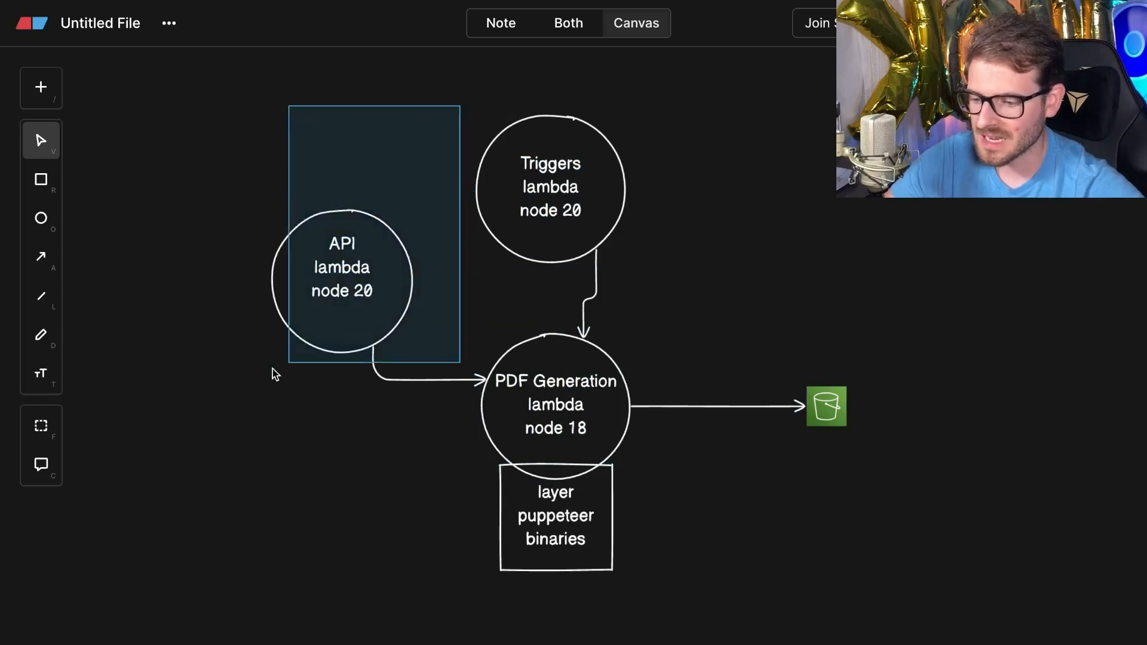
left_click(342, 282)
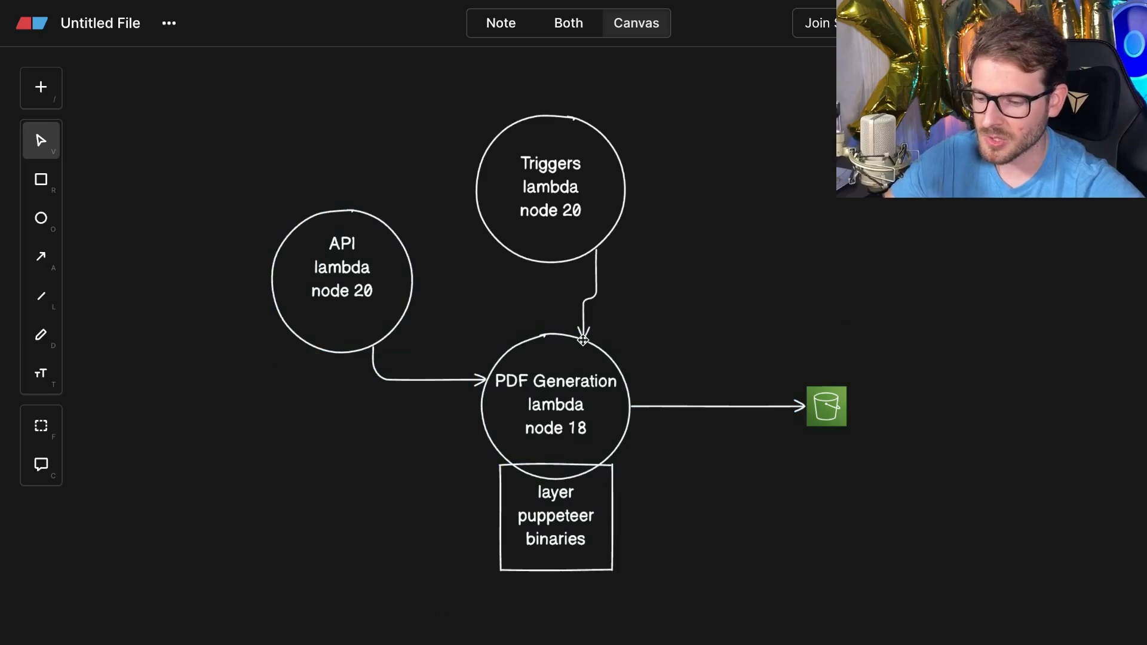
mouse_move(866, 349)
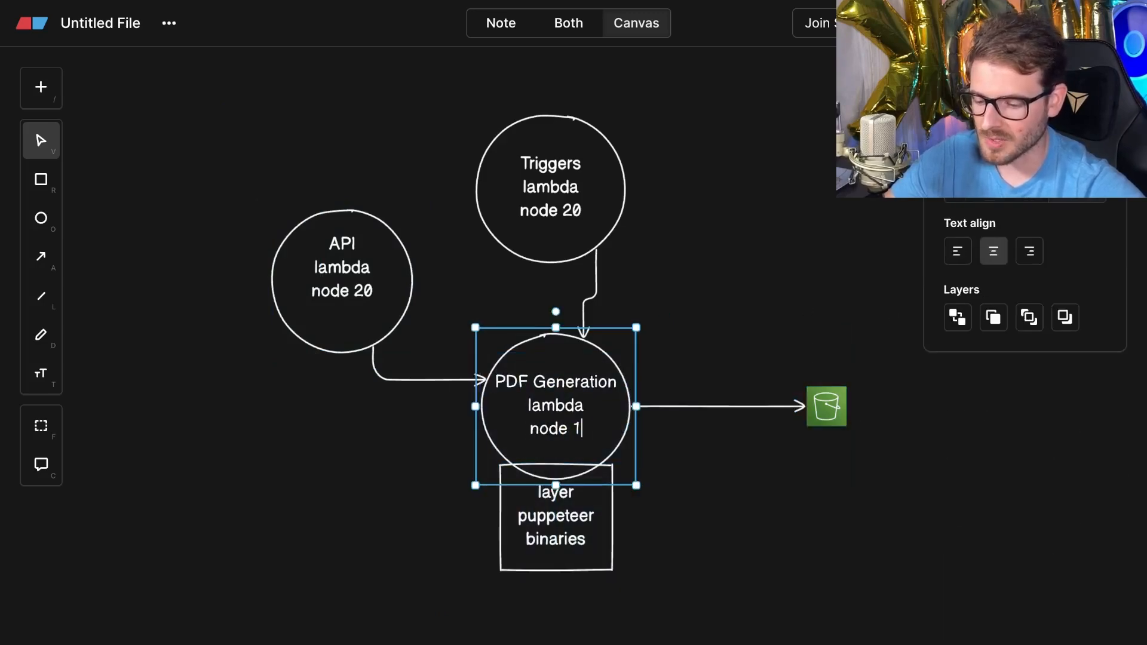
type("6")
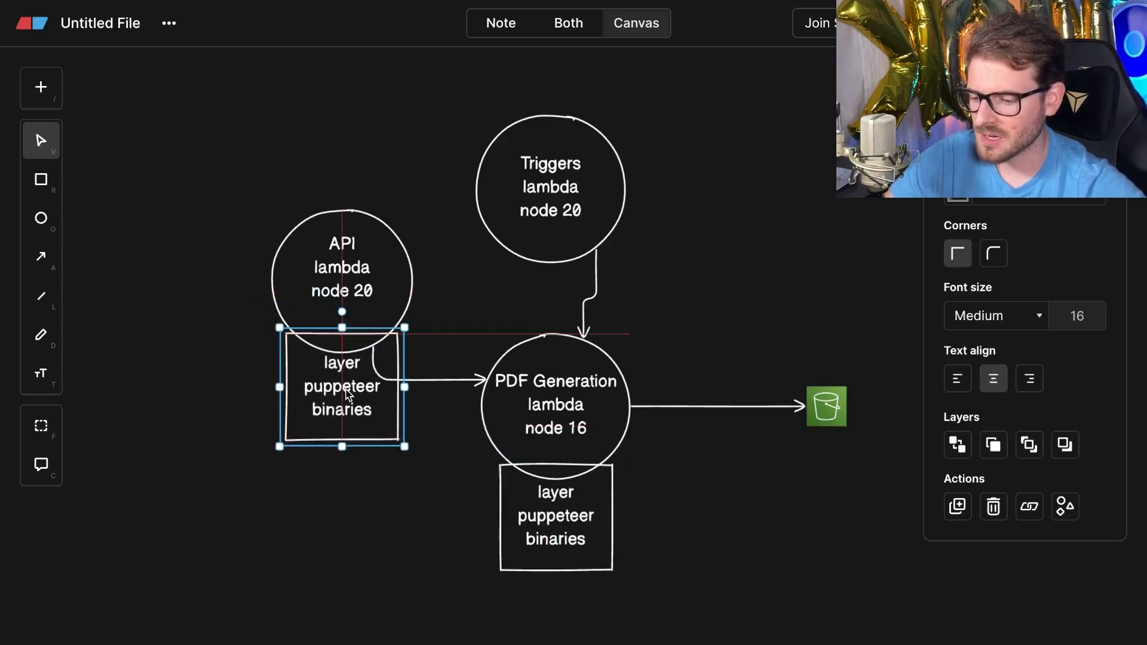
Copy the layer box under Triggers lambda and add a 3gb line to the API and Triggers labels.
left_click_drag(342, 386, 543, 285)
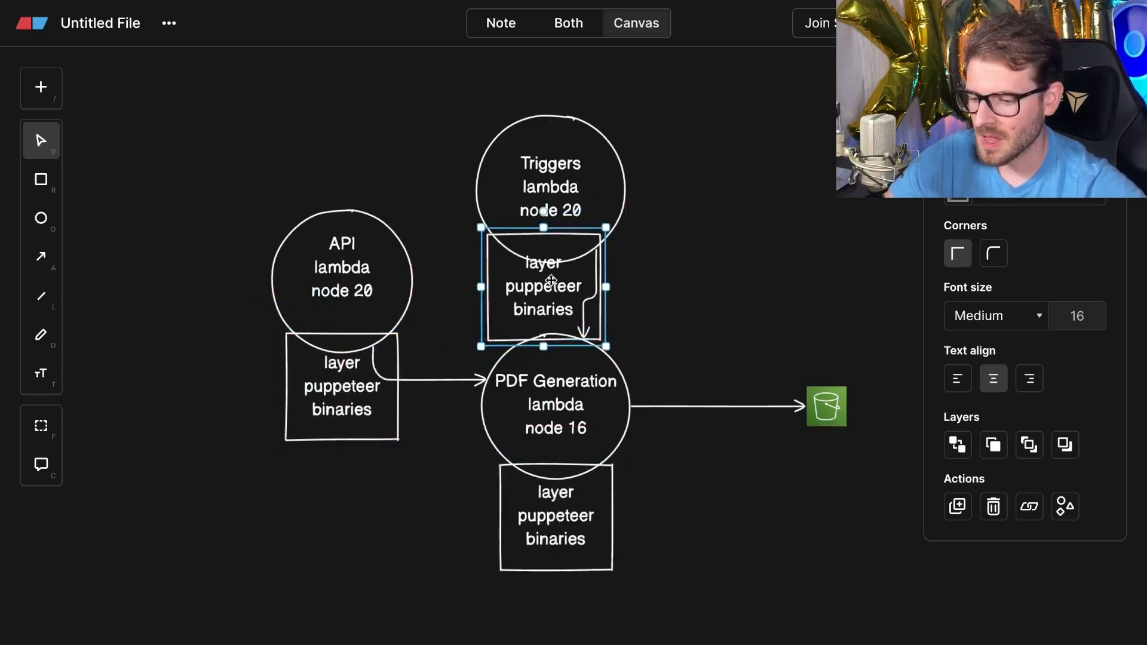
left_click_drag(542, 285, 532, 293)
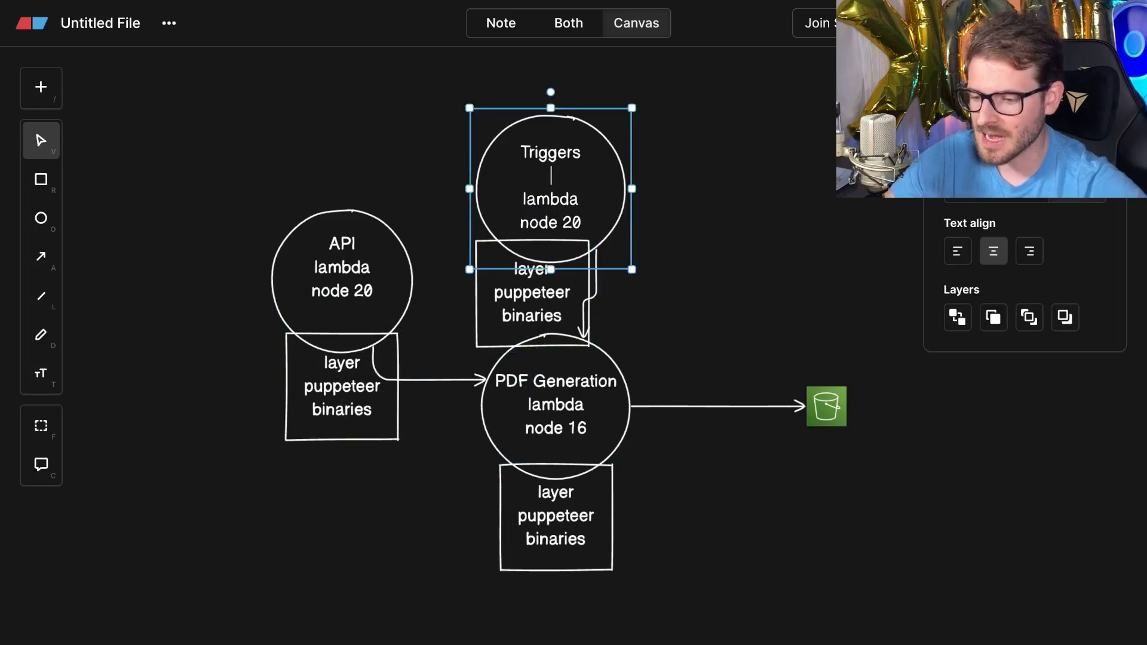
type("3000mb")
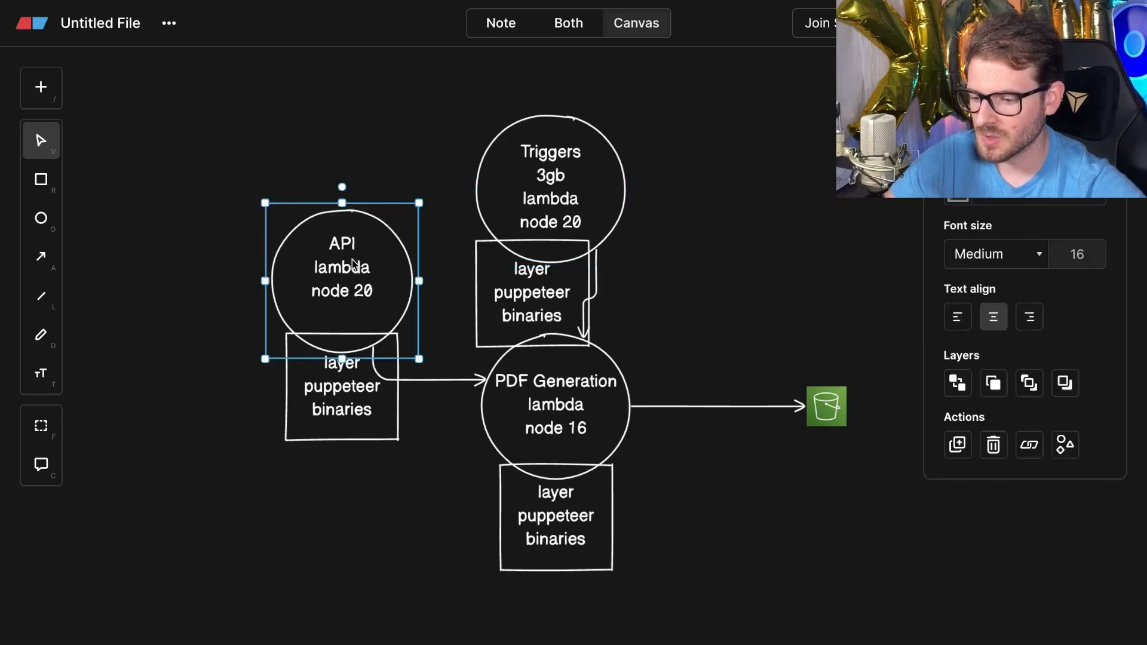
type("3gb")
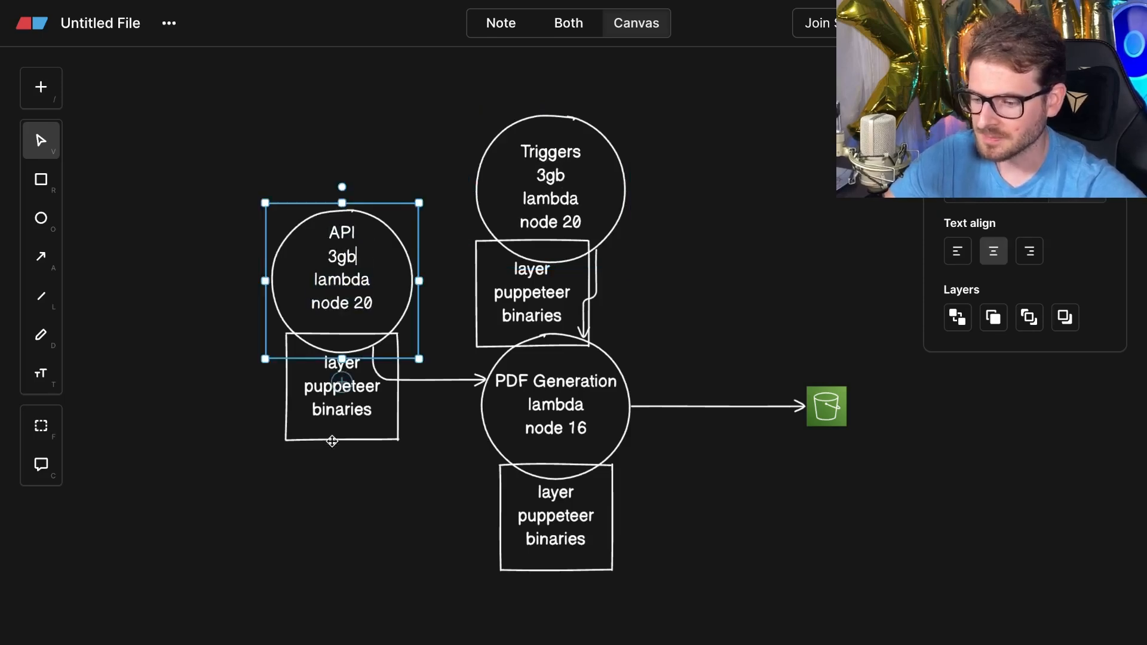
left_click(342, 379)
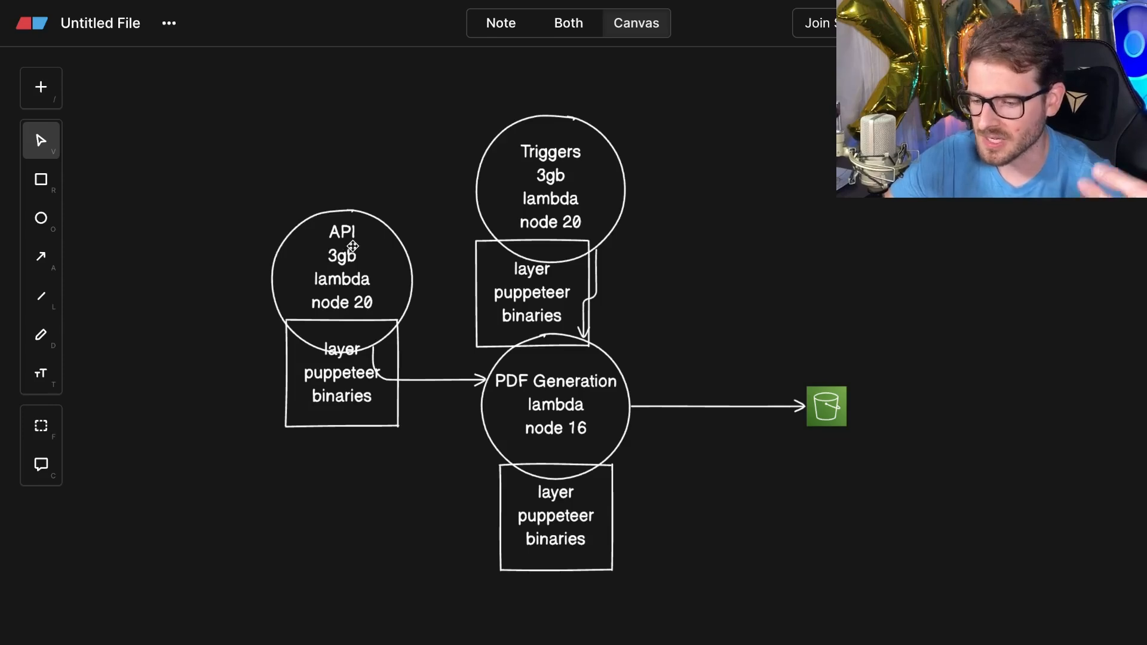
mouse_move(496, 279)
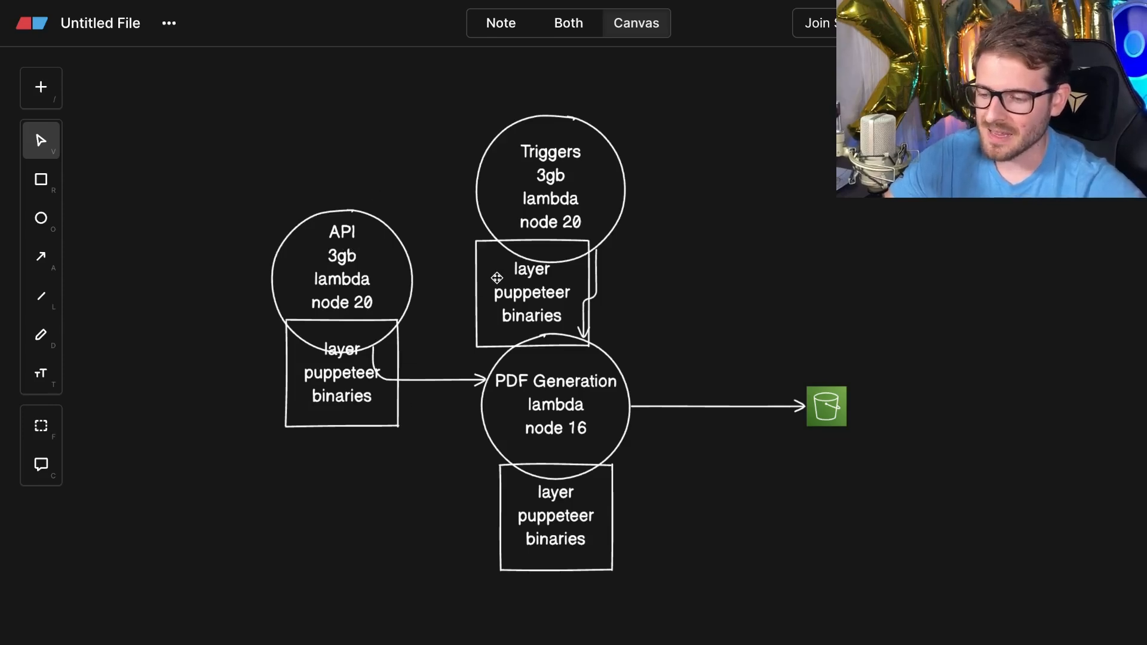
mouse_move(406, 405)
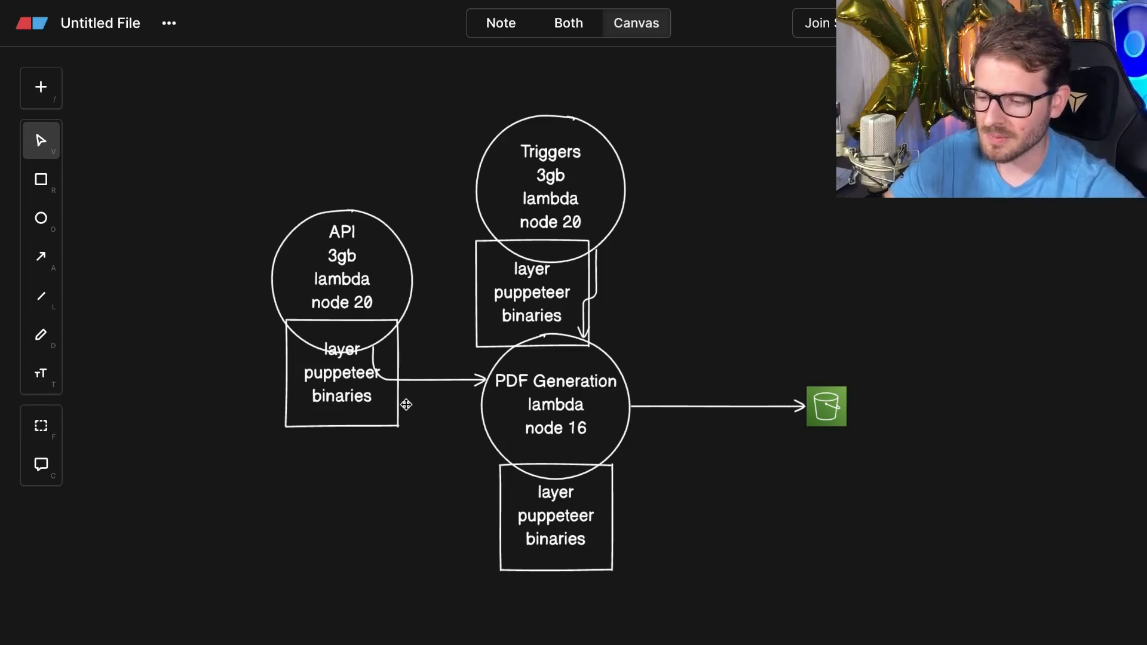
mouse_move(362, 285)
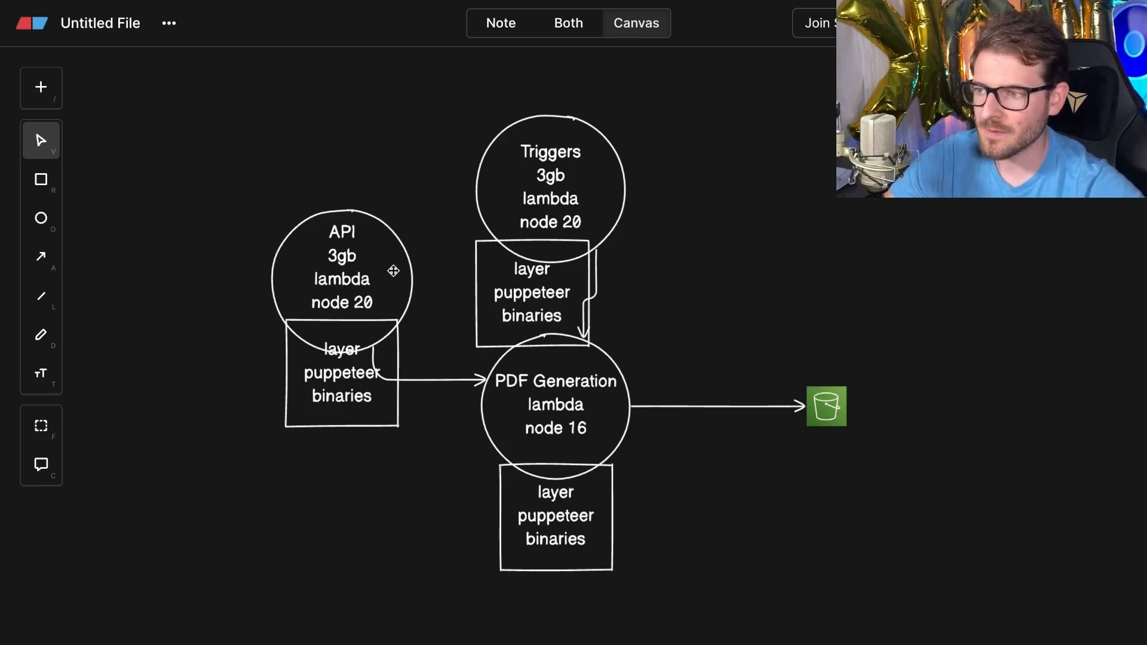
Remove the API and Triggers layer boxes; label API 725mb, Triggers 512mb, PDF Generation 3gb.
left_click(341, 279)
type("7")
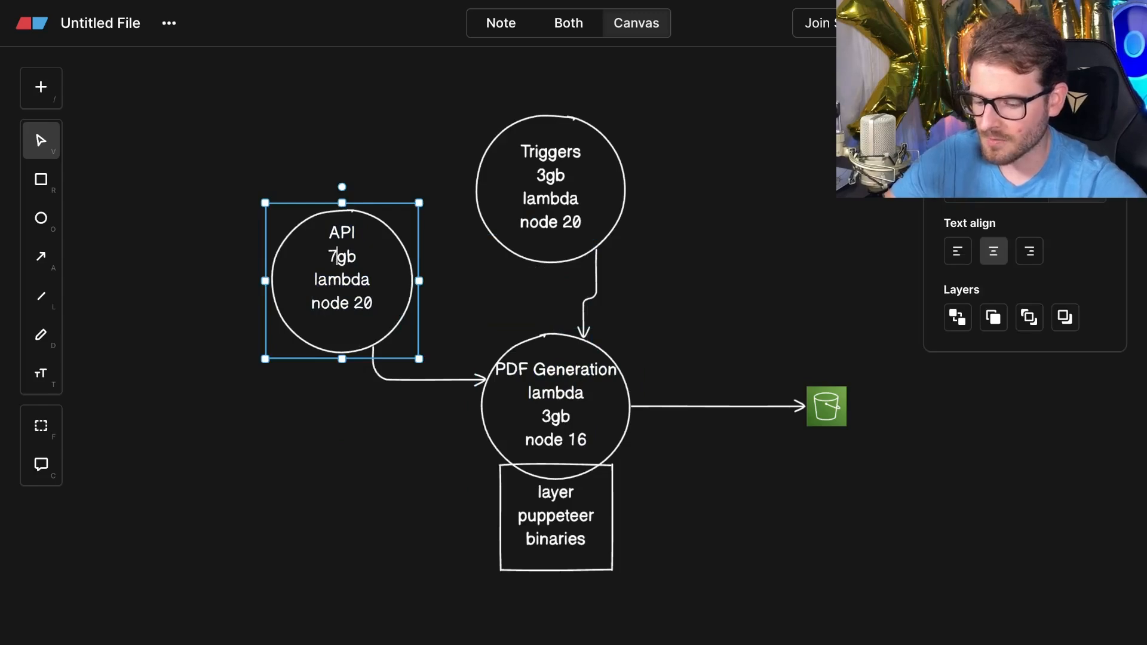
type("25mb")
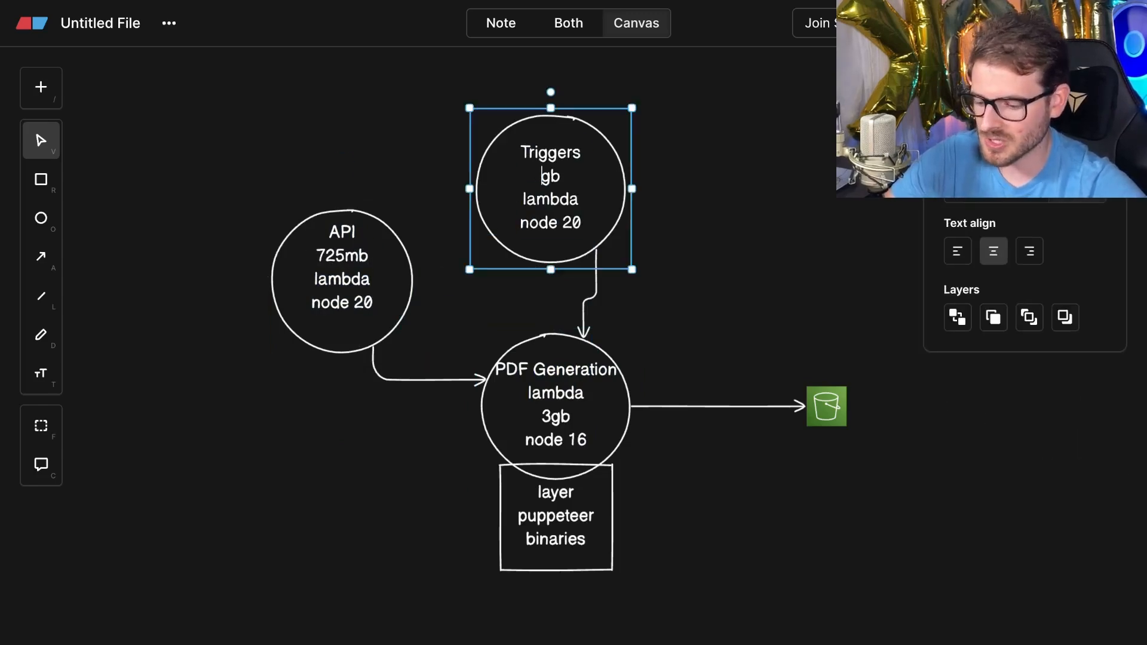
type("512mb")
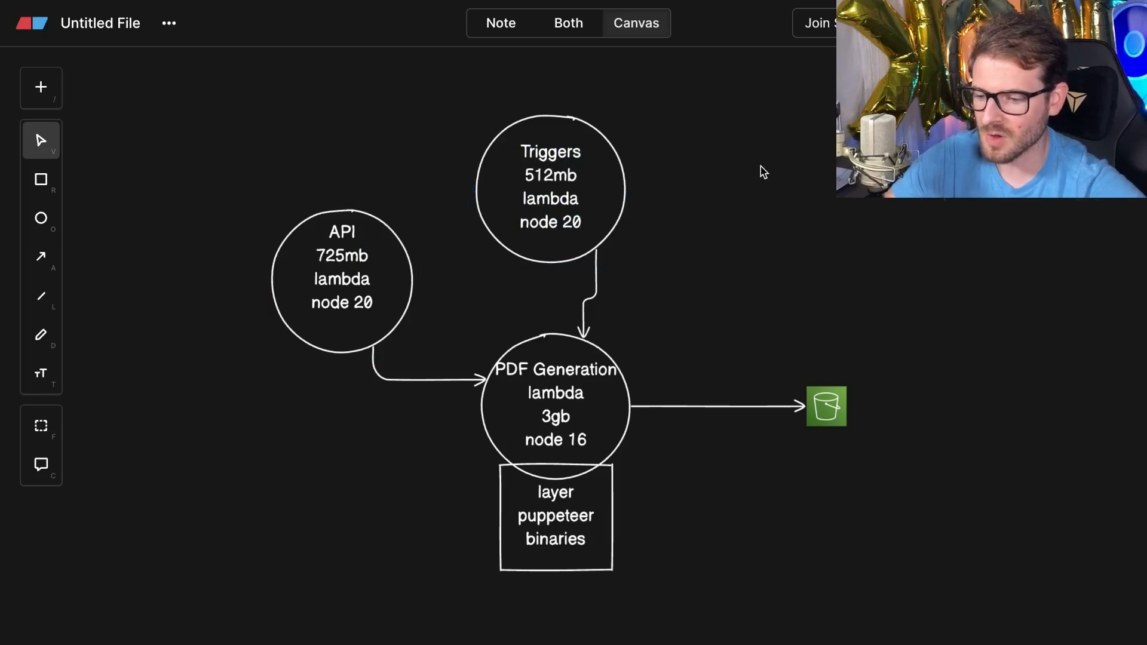
mouse_move(578, 211)
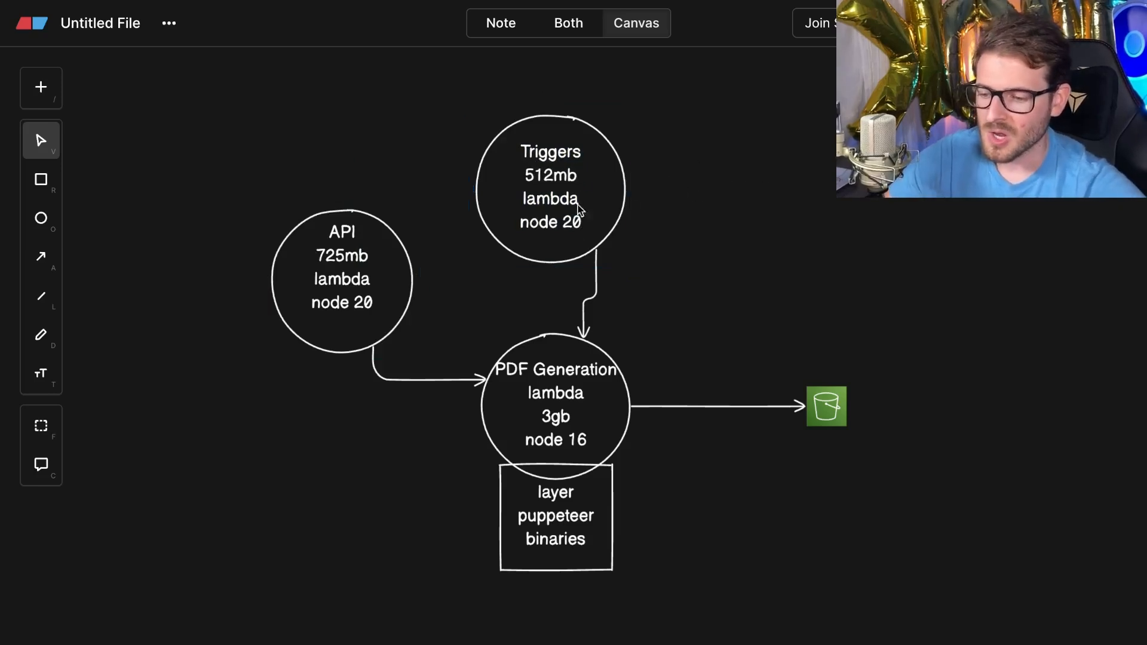
mouse_move(643, 210)
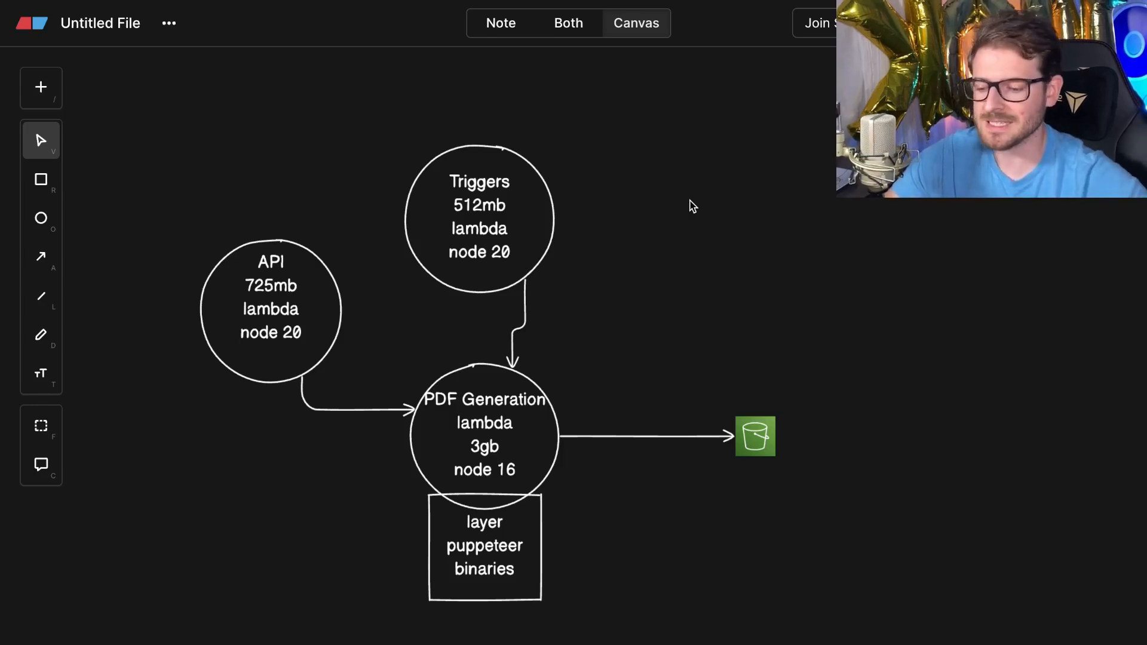
mouse_move(654, 246)
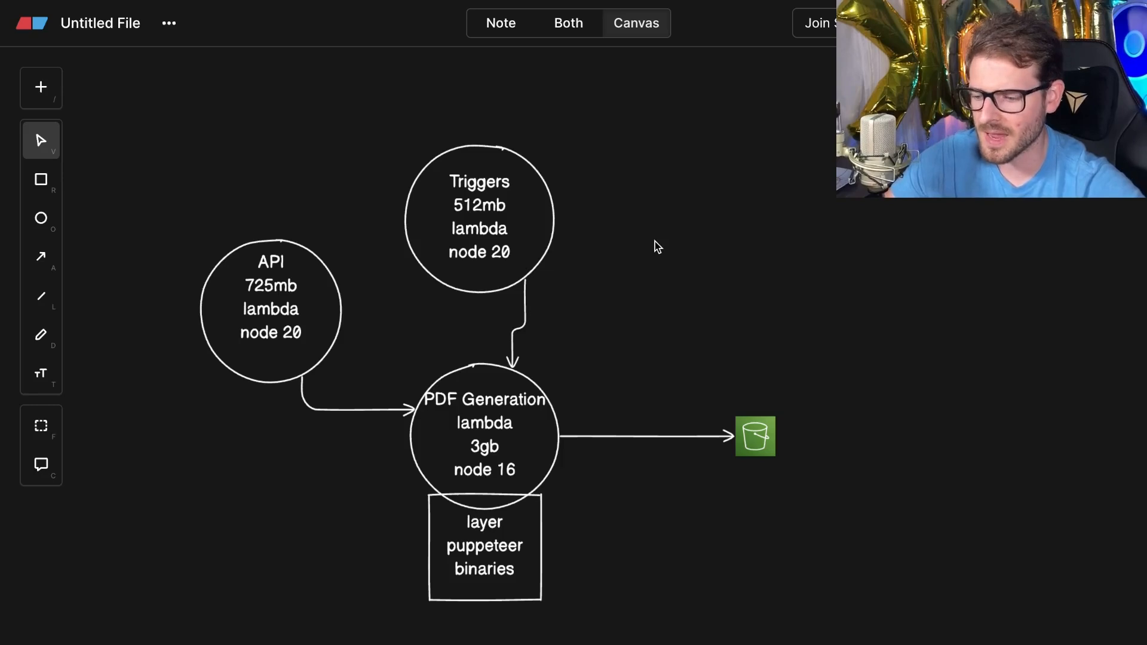
mouse_move(650, 244)
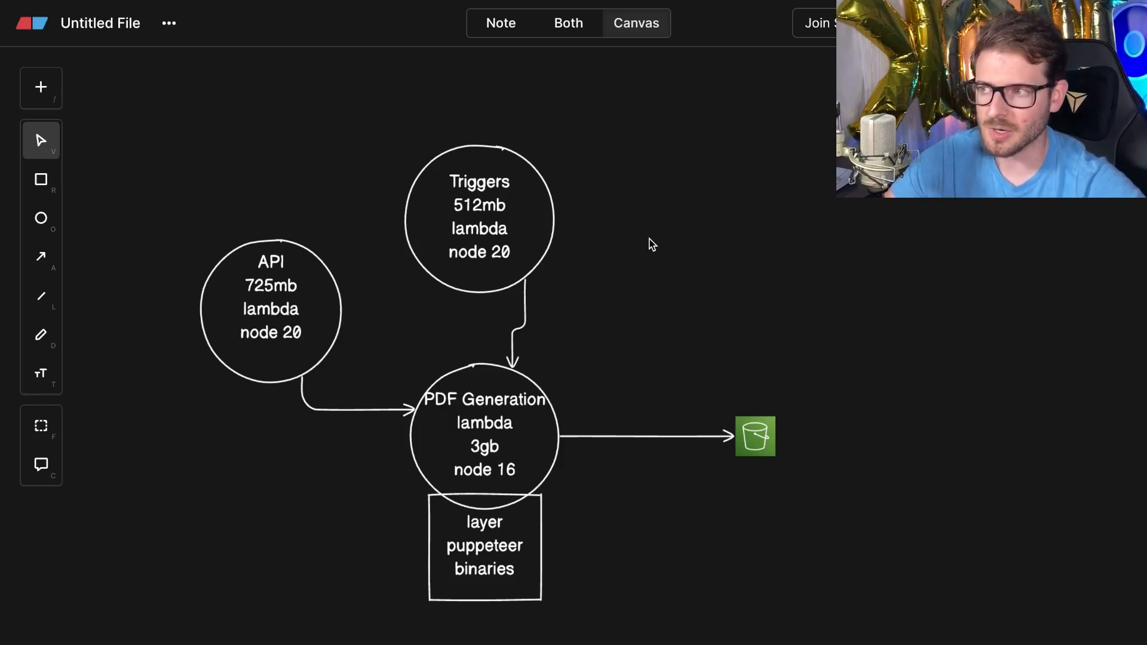
mouse_move(645, 276)
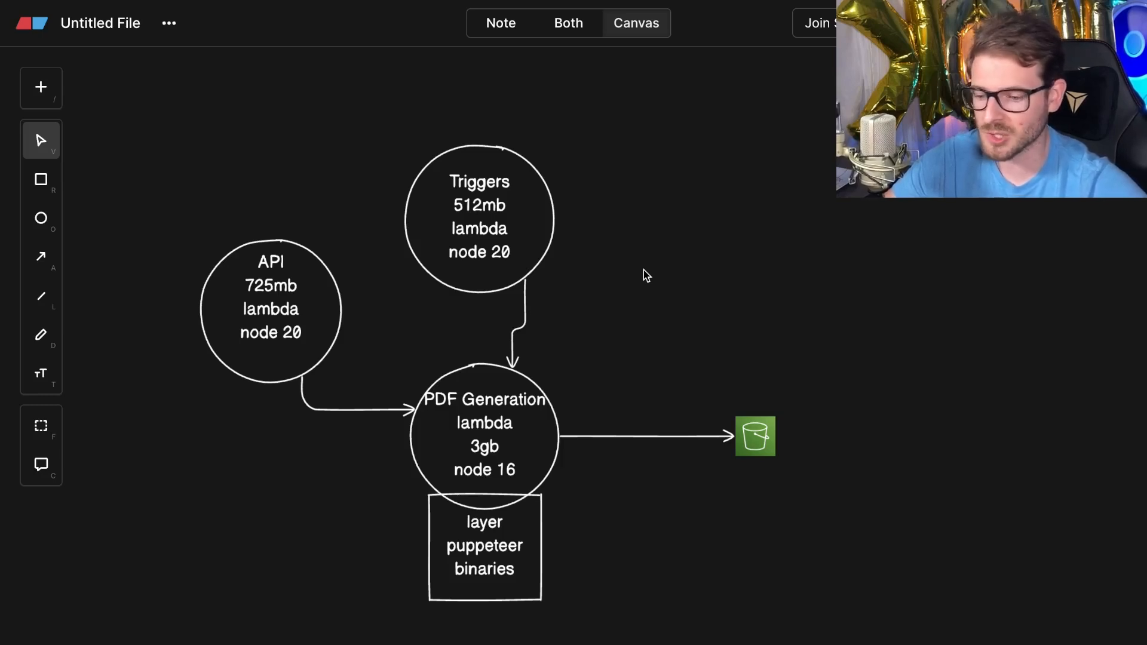
mouse_move(657, 261)
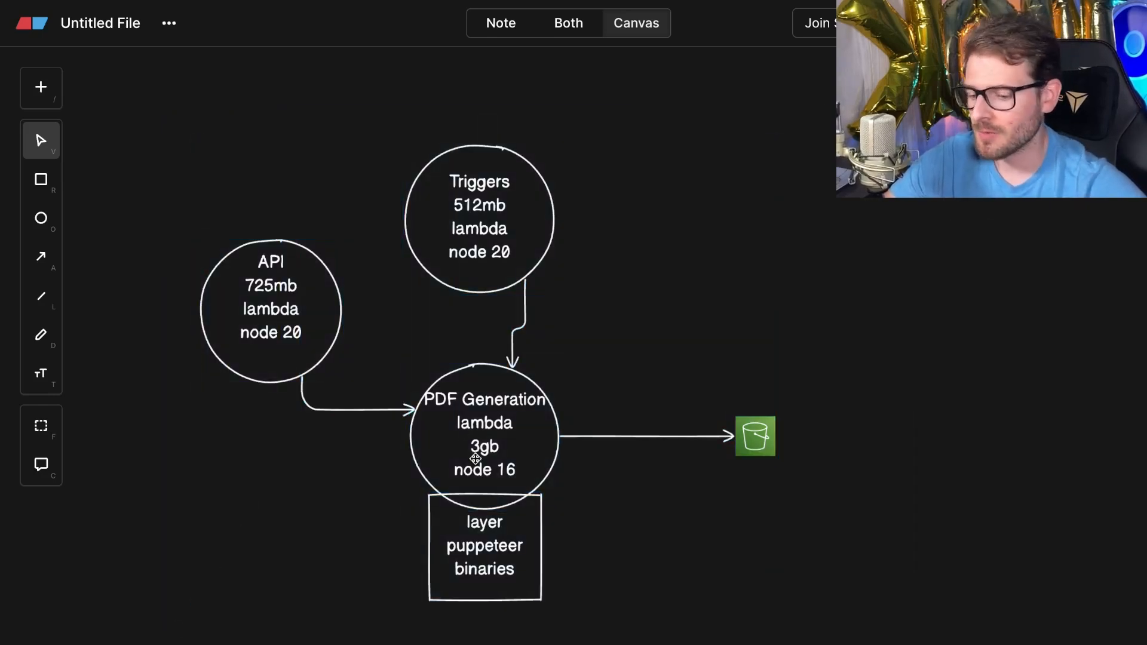
left_click(479, 218)
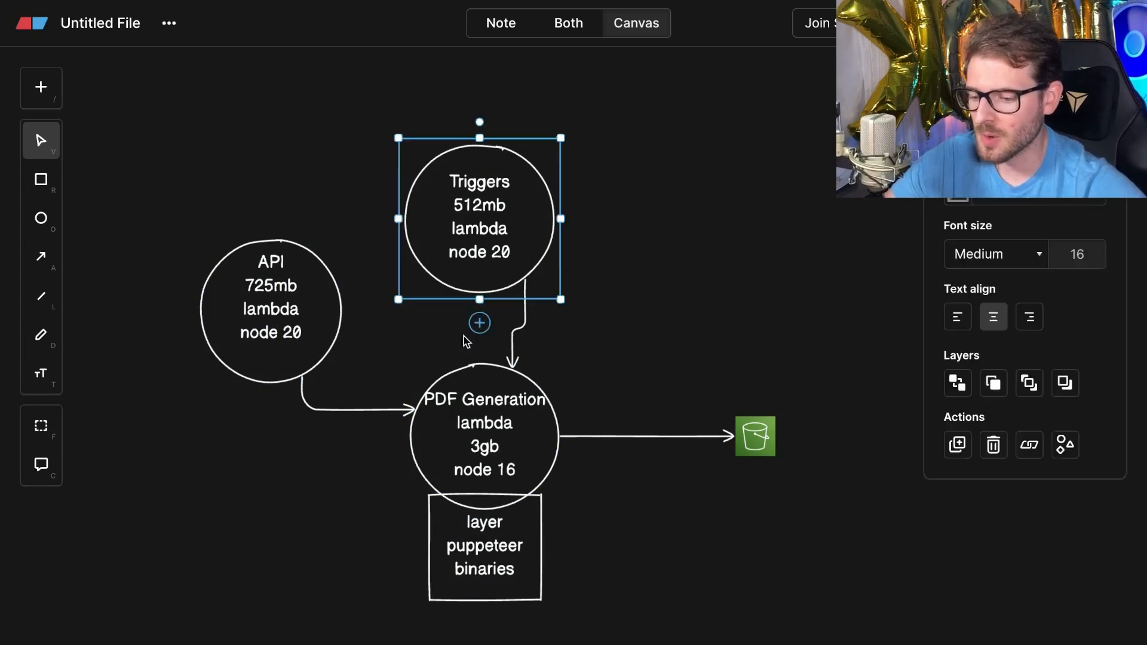
left_click(271, 624)
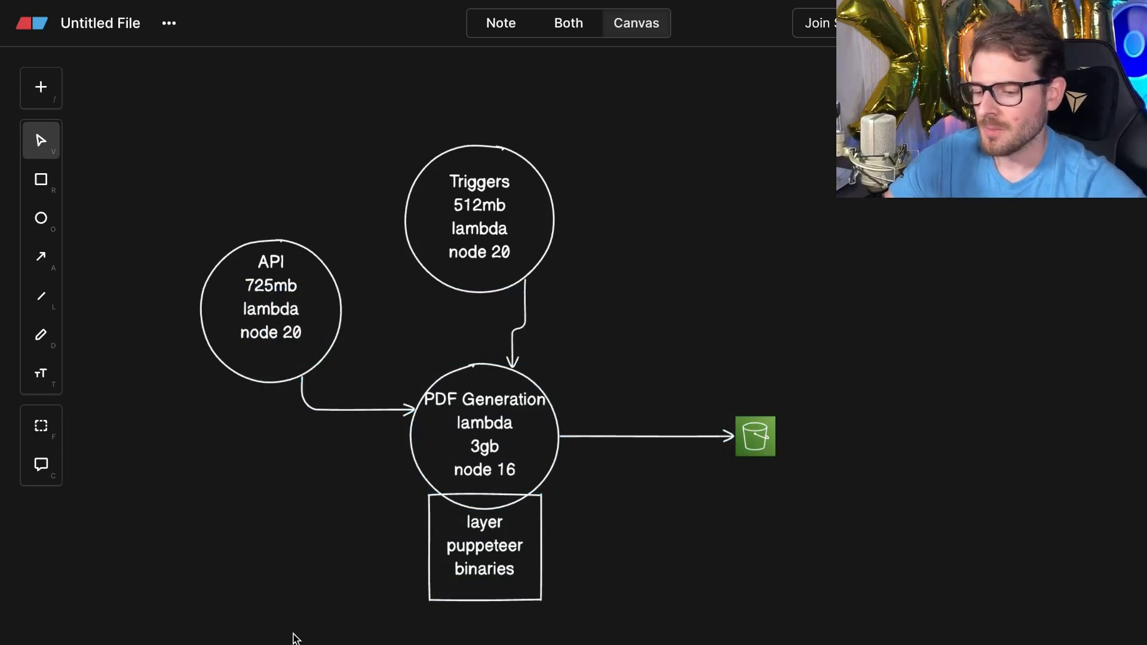
mouse_move(325, 602)
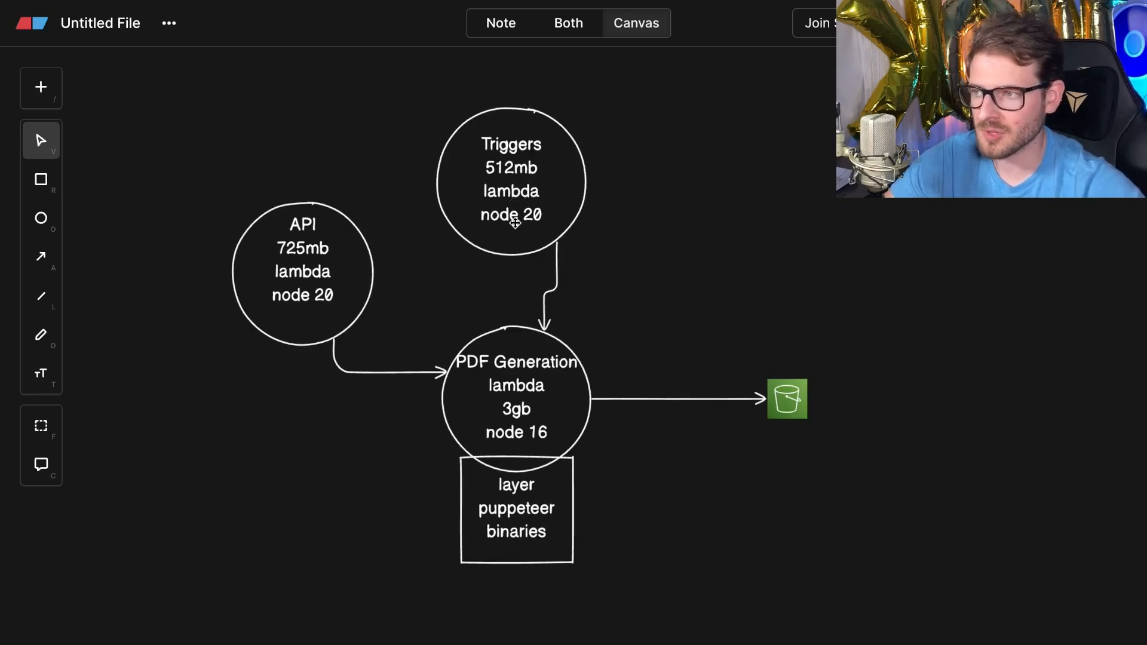
mouse_move(524, 203)
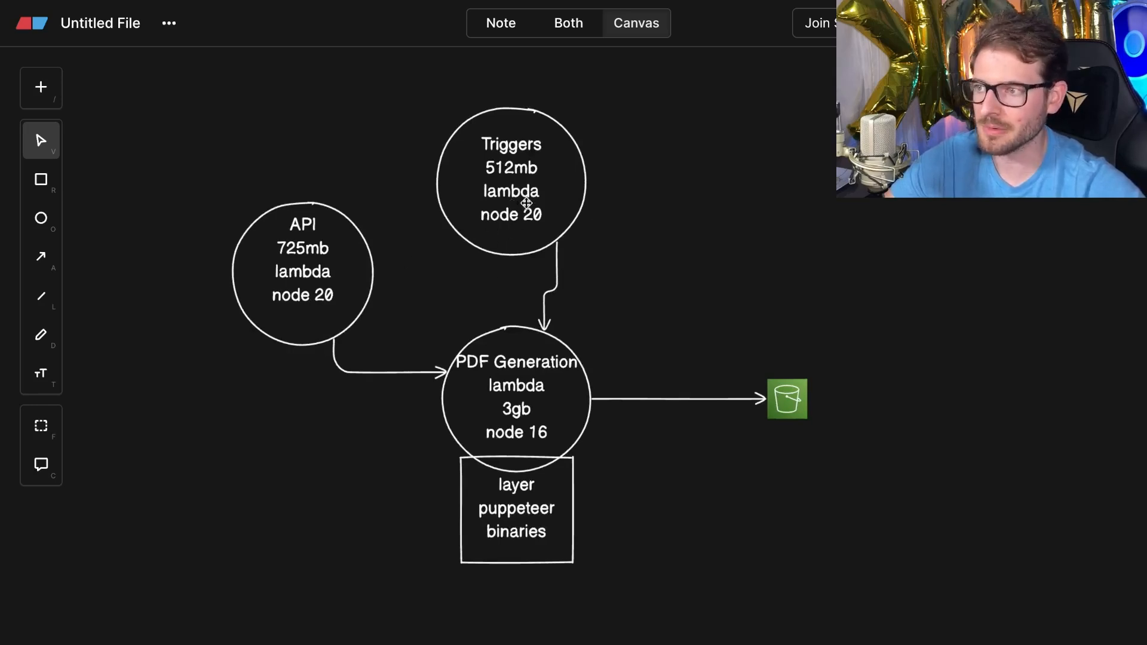
mouse_move(688, 306)
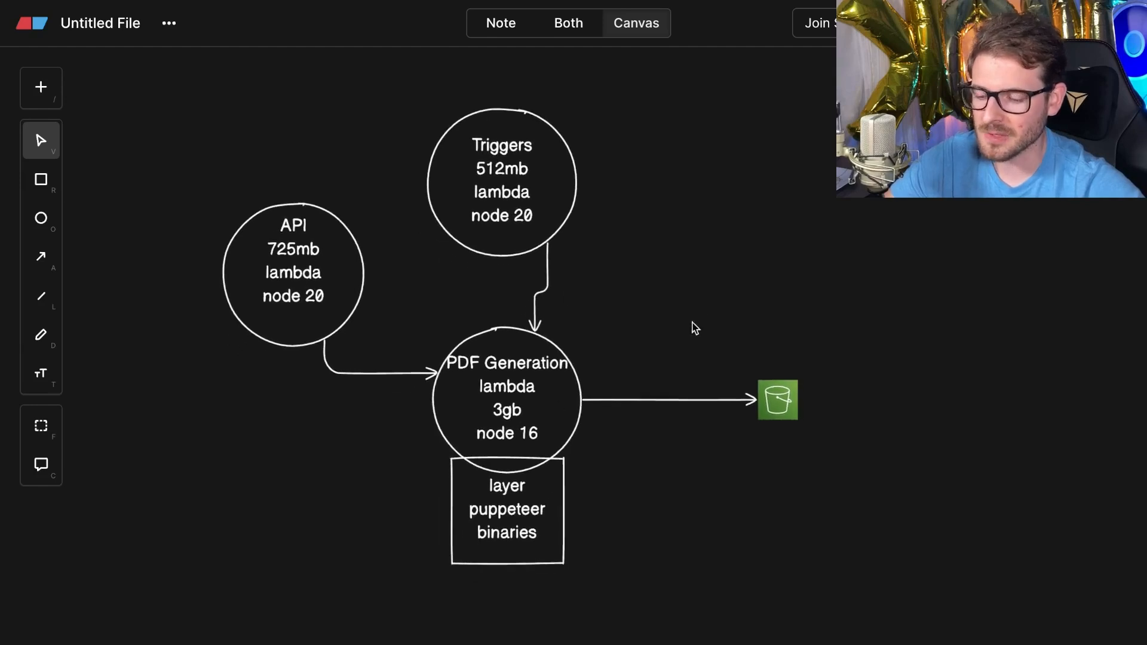
mouse_move(689, 289)
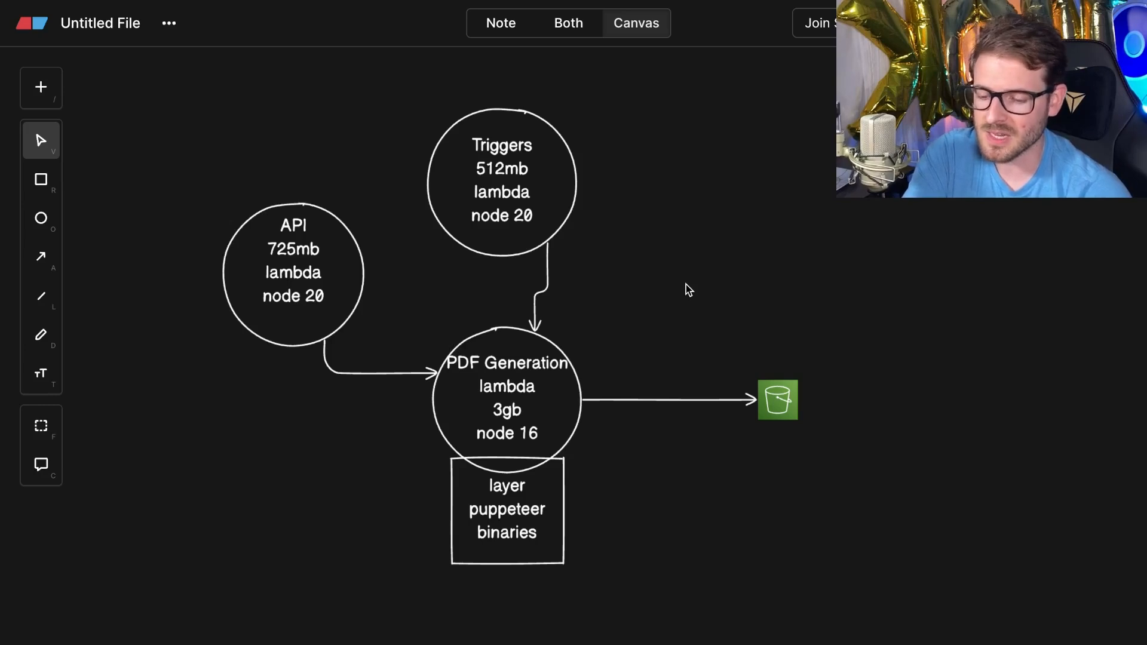
Enlarge the S3 bucket icon and move it left in line with the arrow from PDF Generation.
left_click(778, 400)
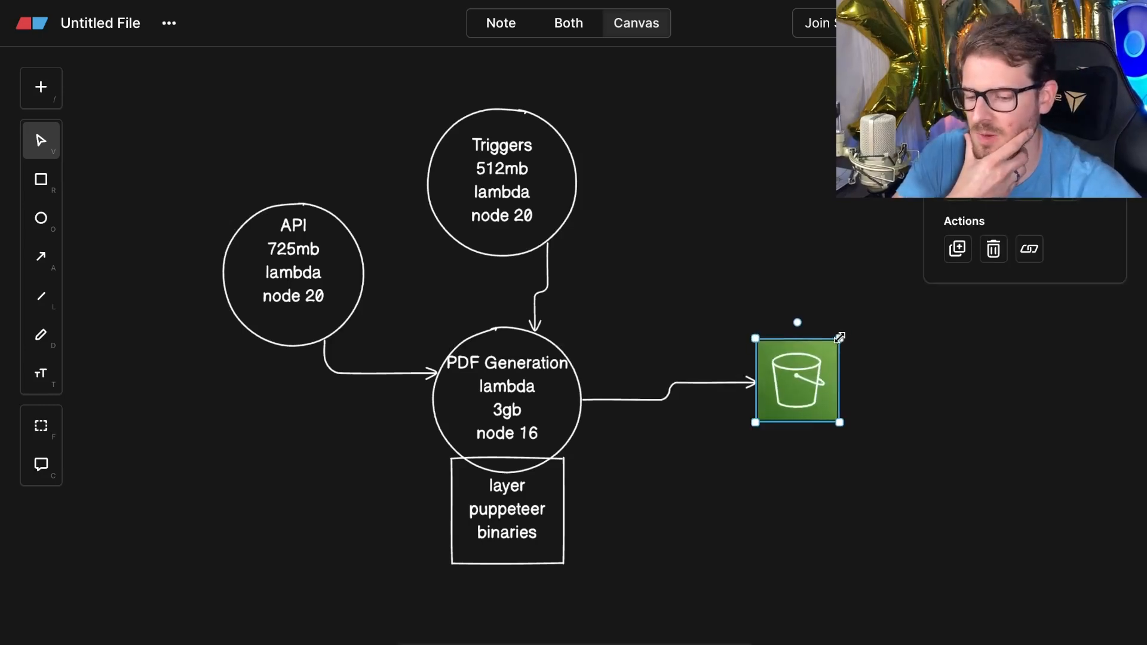
left_click_drag(797, 379, 739, 397)
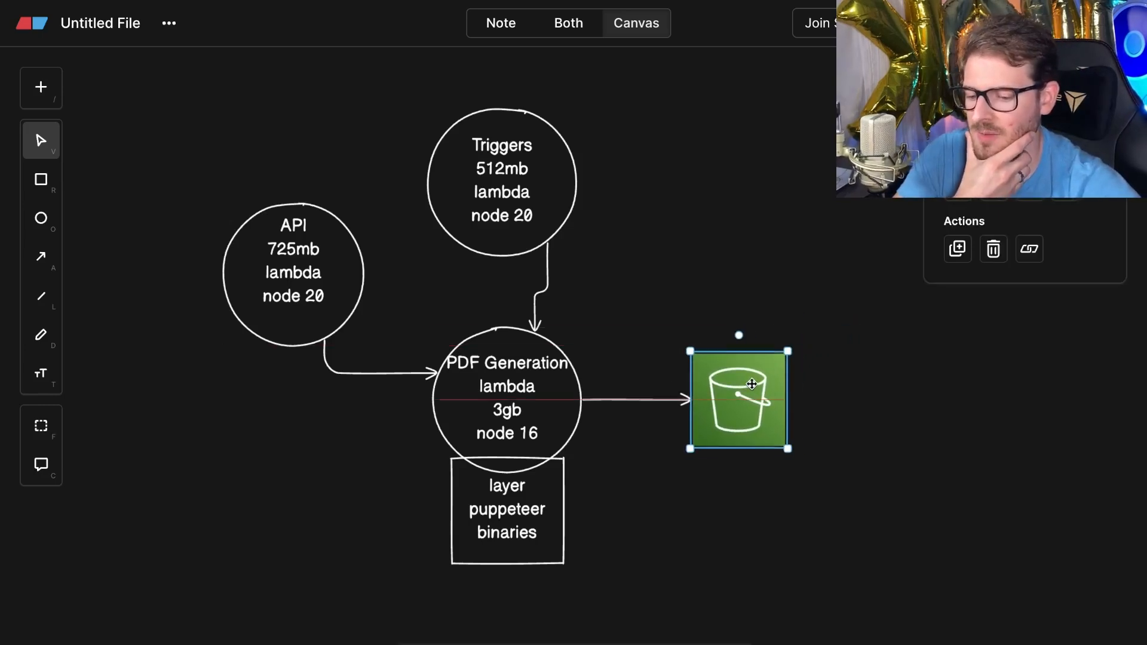
left_click(768, 261)
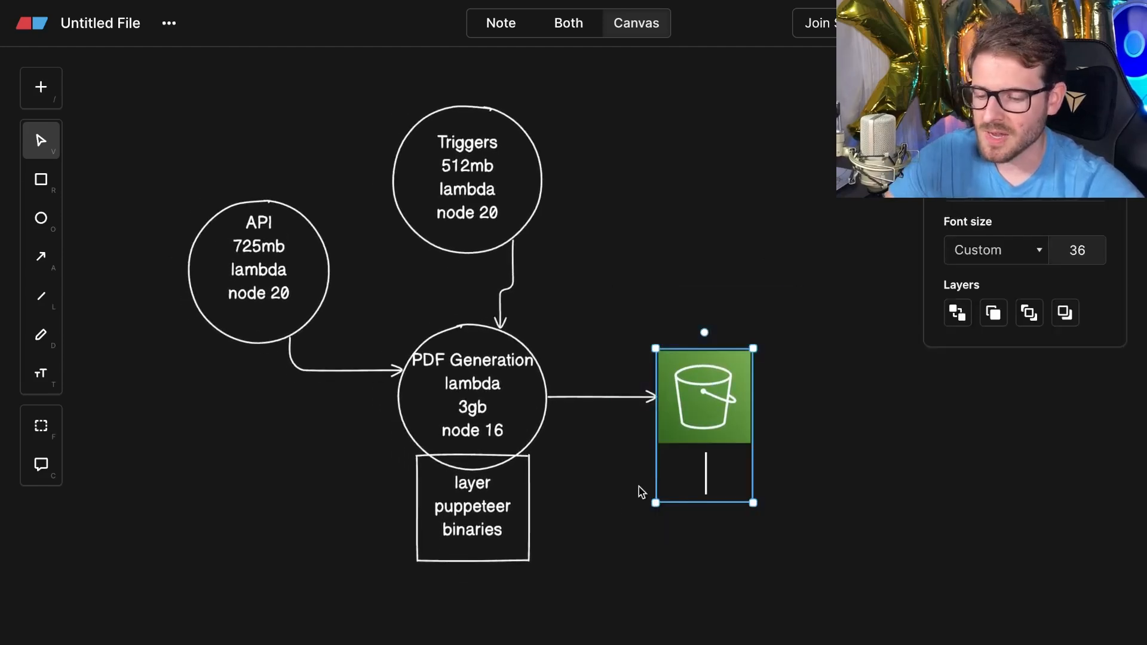
left_click(658, 485)
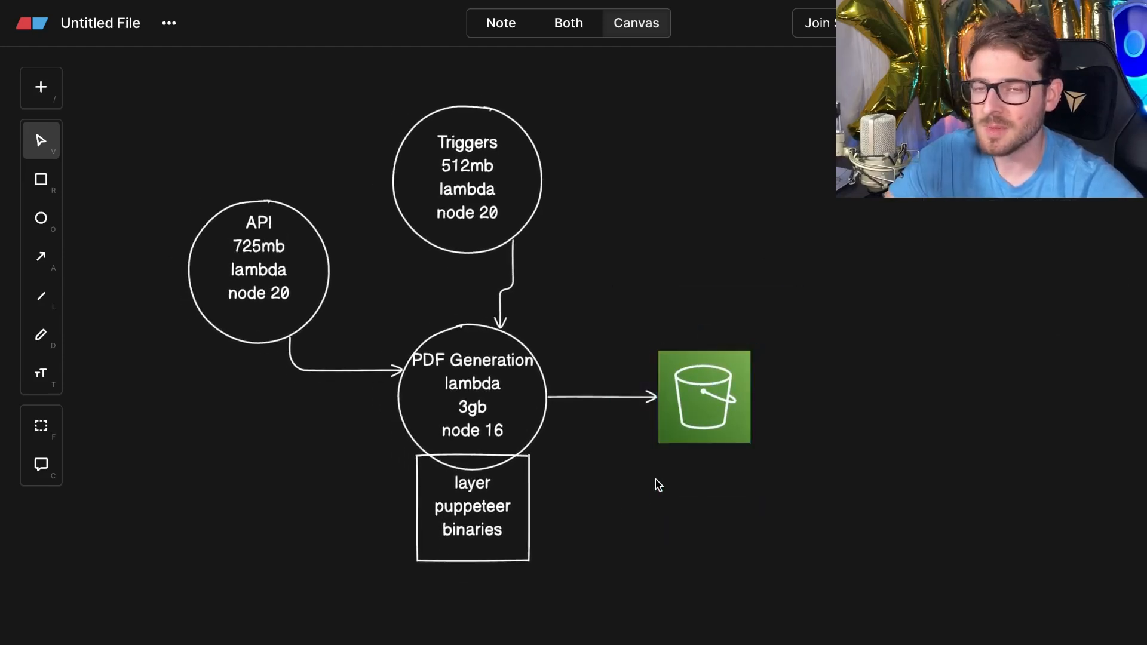